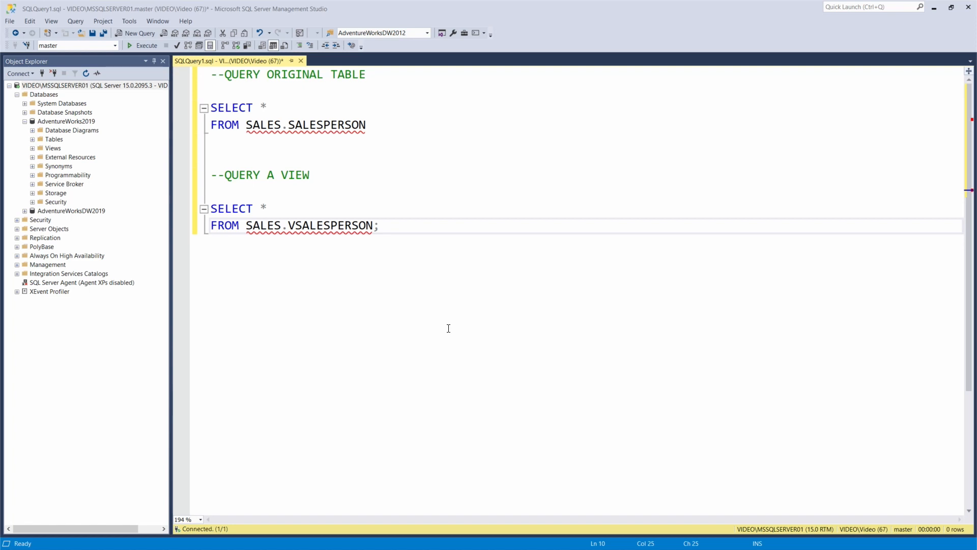
mouse_move(381, 145)
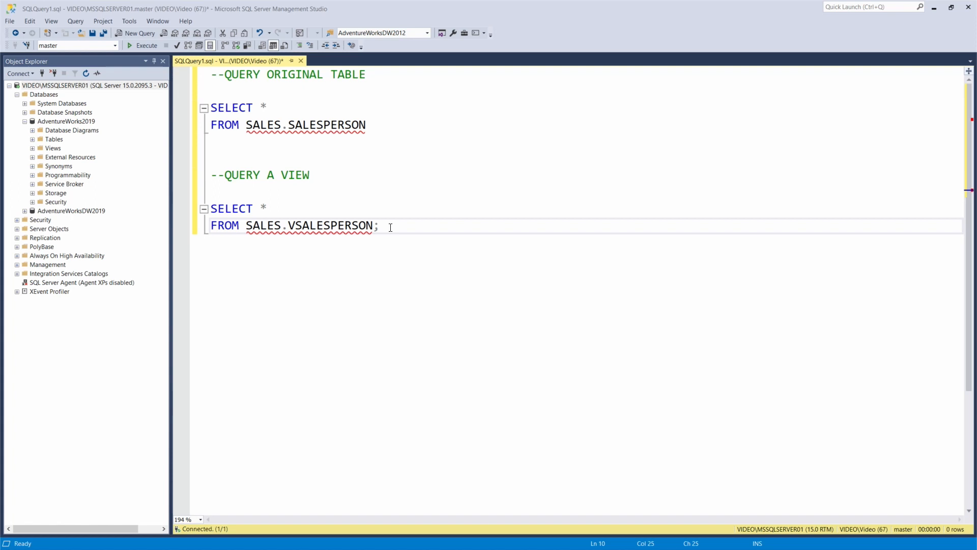
mouse_move(396, 231)
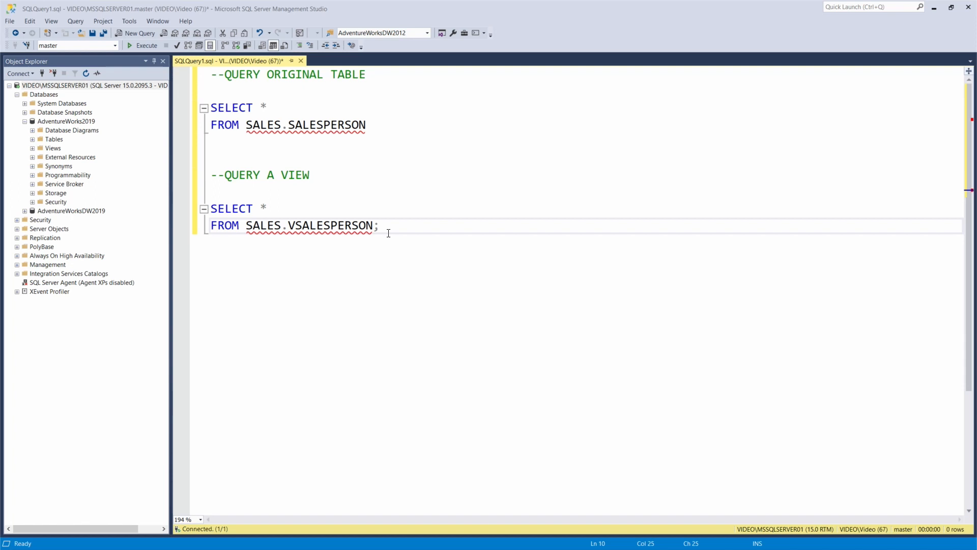
mouse_move(89, 142)
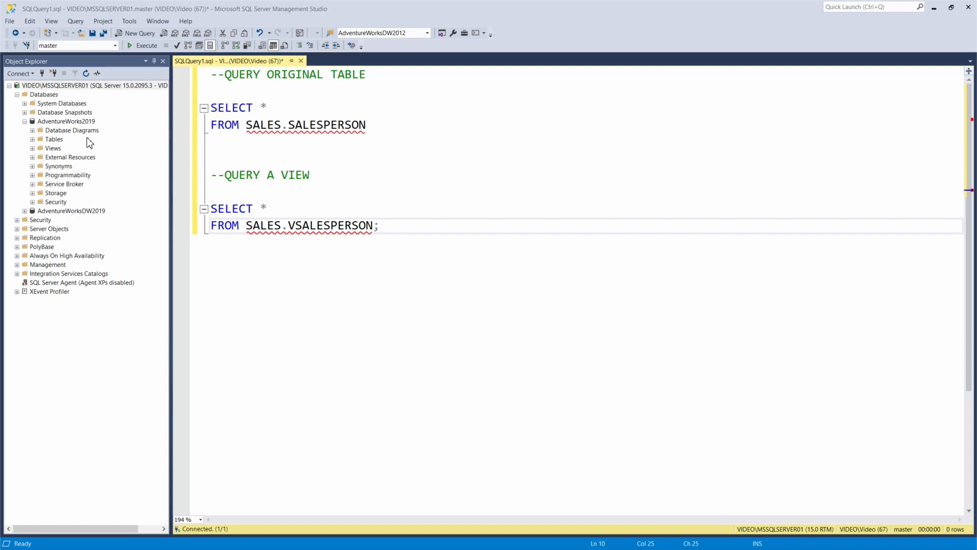
mouse_move(98, 133)
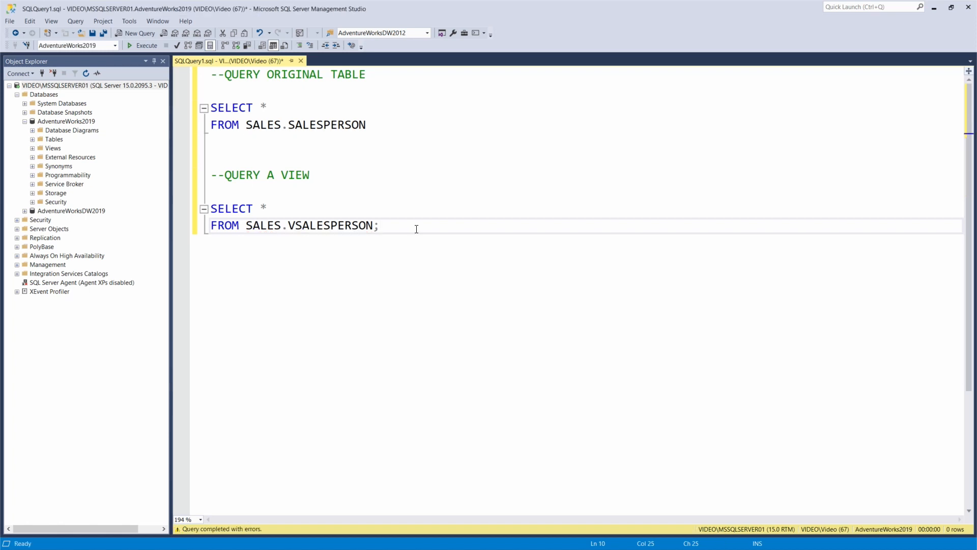
Run the whole script and compare the SalesPerson table rows with the wider vSalesPerson view rows
key("ctrl+a")
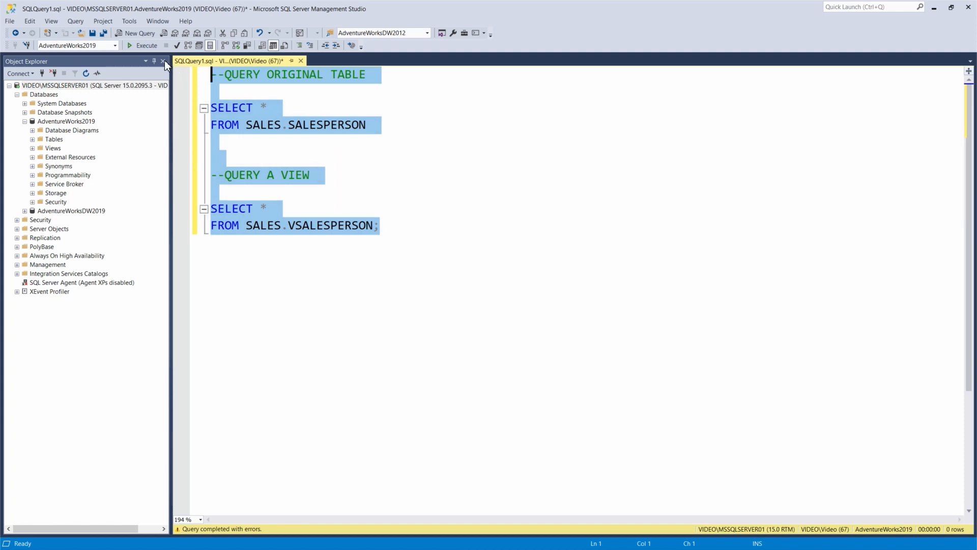
left_click(144, 45)
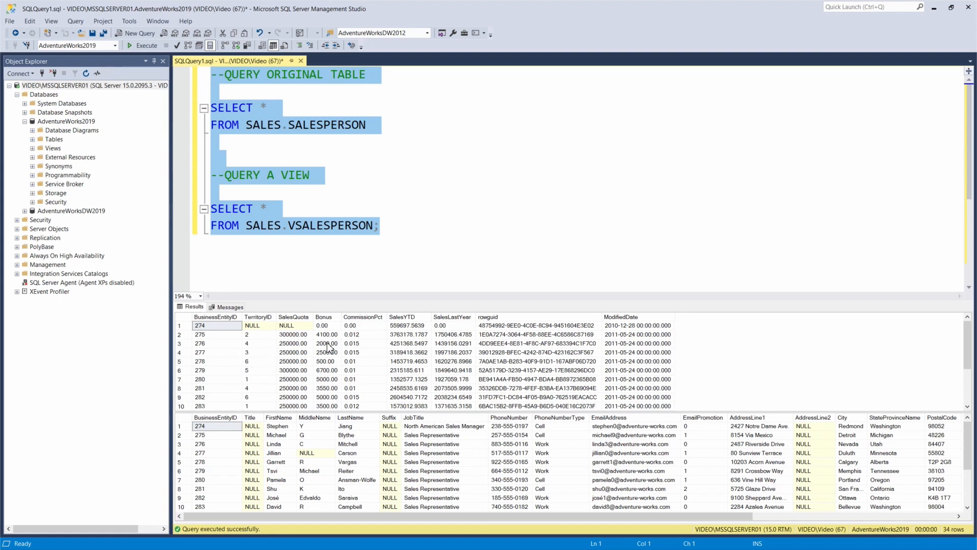
mouse_move(533, 343)
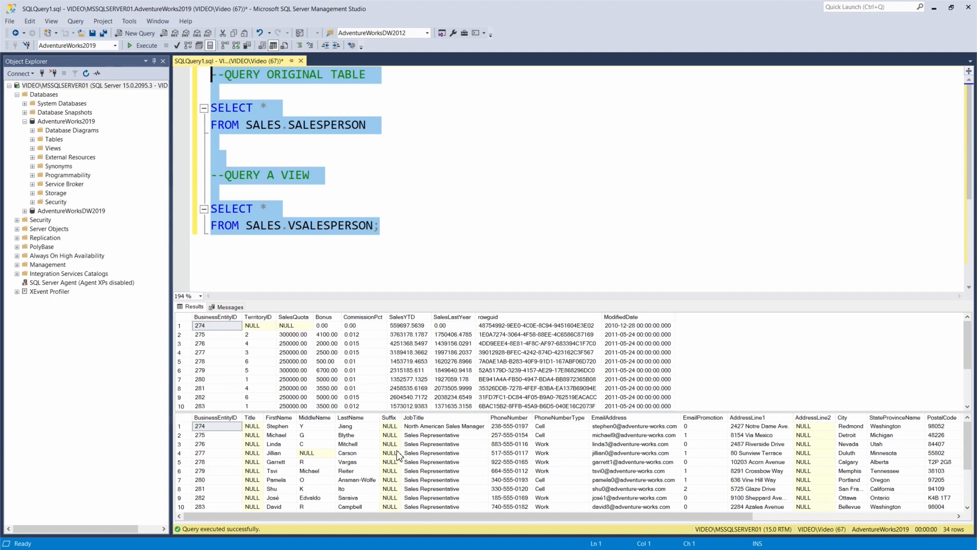
mouse_move(237, 443)
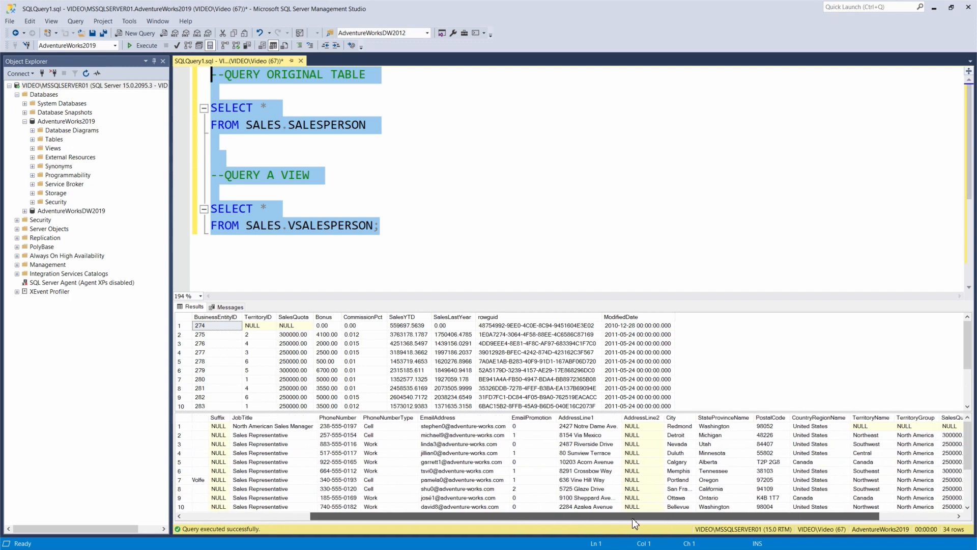
scroll("right", 3)
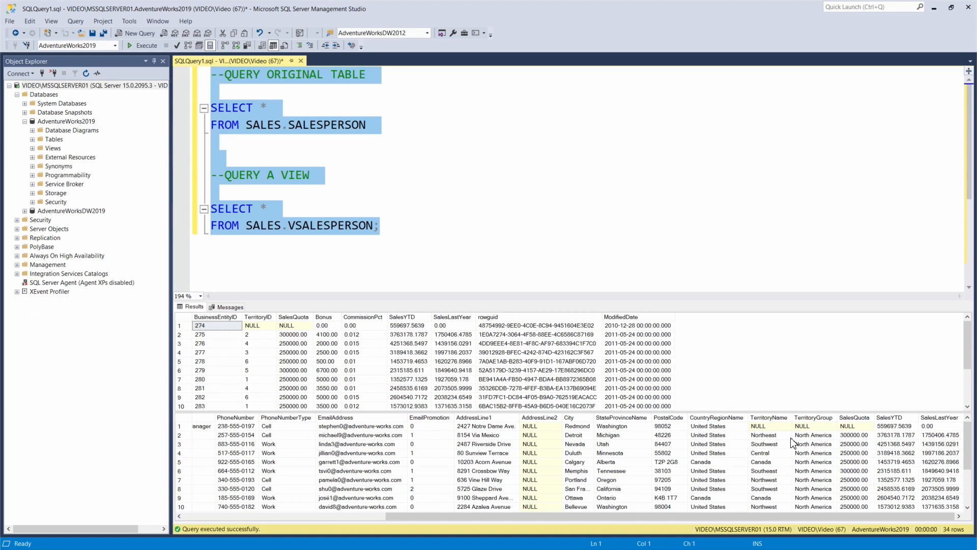
mouse_move(601, 478)
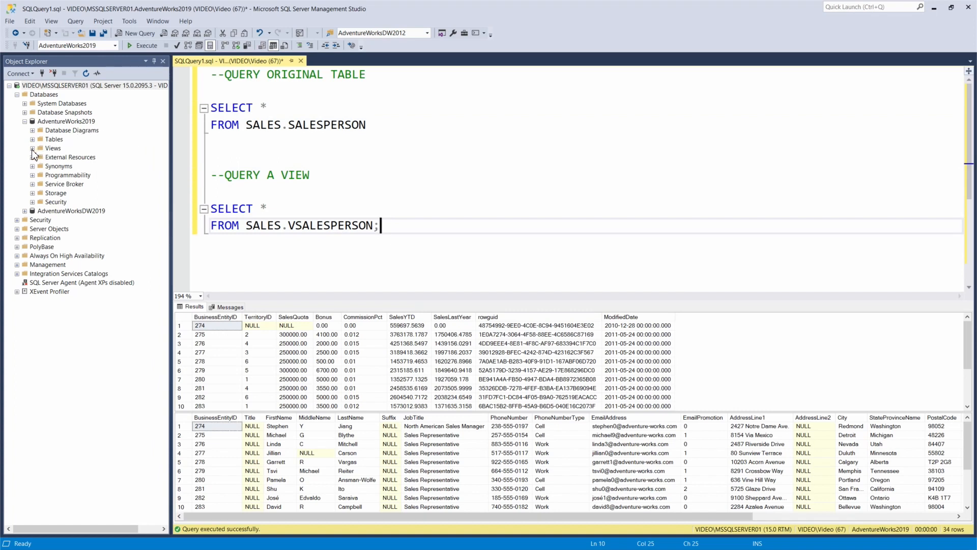
Expand AdventureWorks2019 Views and show the context actions for Sales.vSalesPerson
left_click(32, 147)
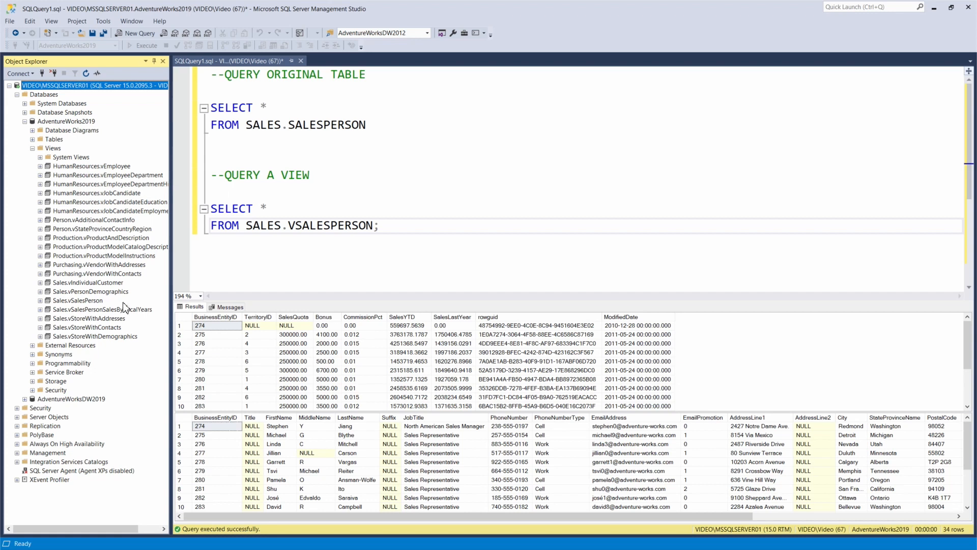
mouse_move(120, 346)
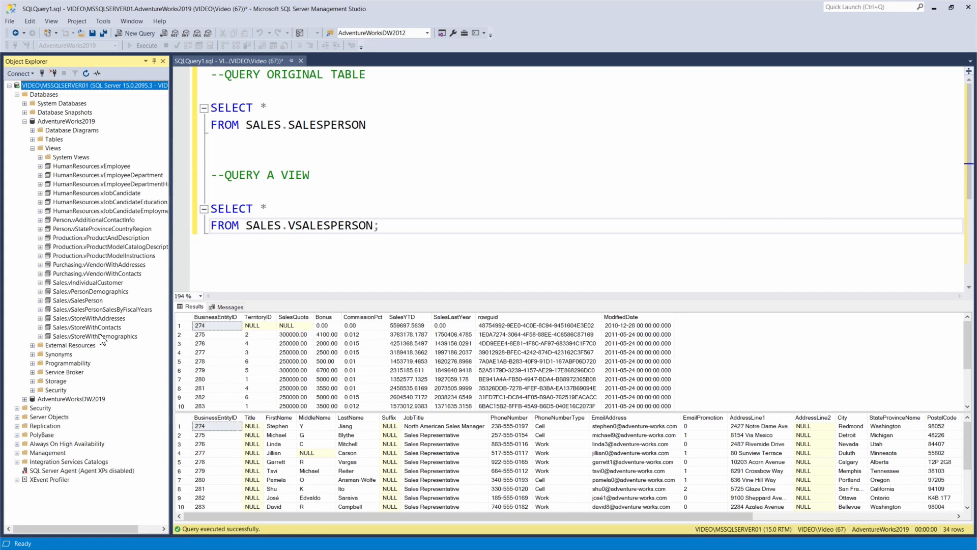
left_click(78, 300)
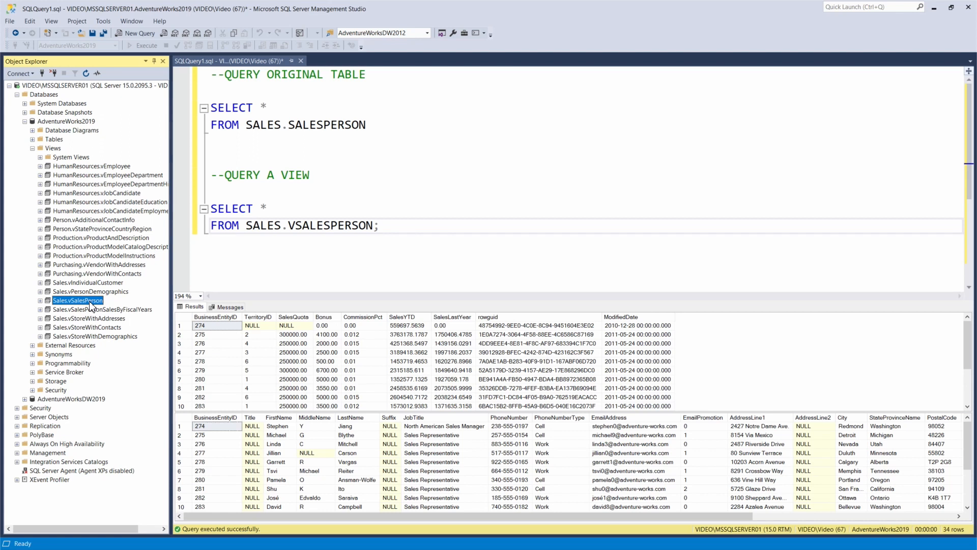
right_click(78, 299)
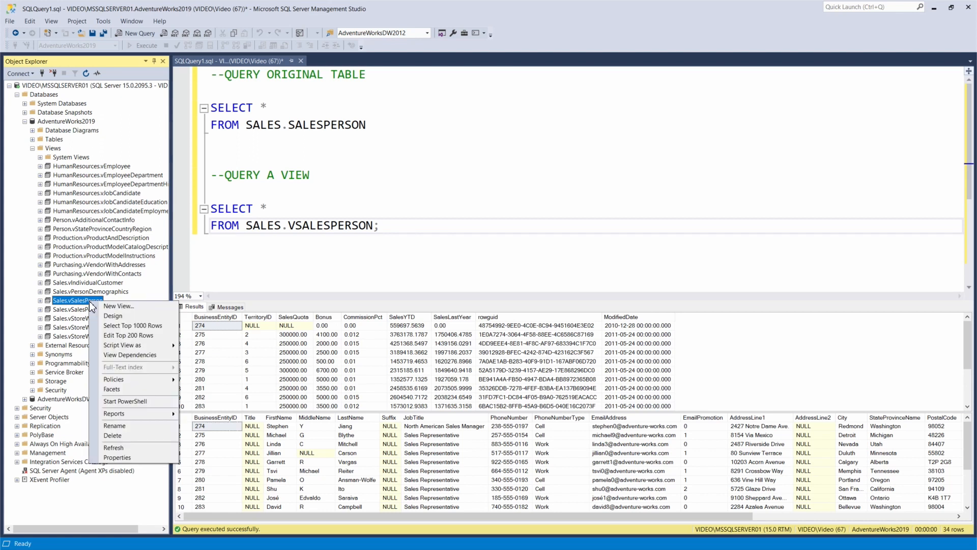
mouse_move(132, 326)
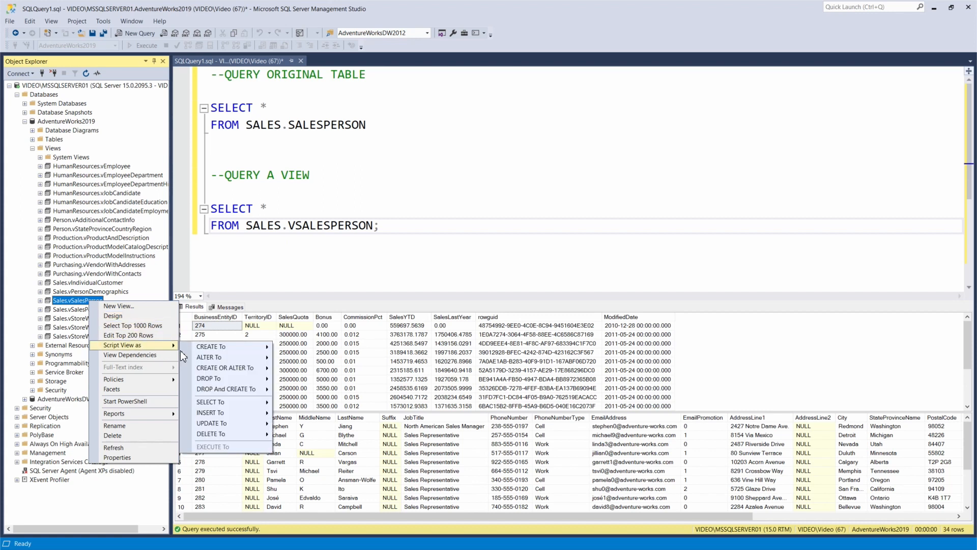
mouse_move(212, 346)
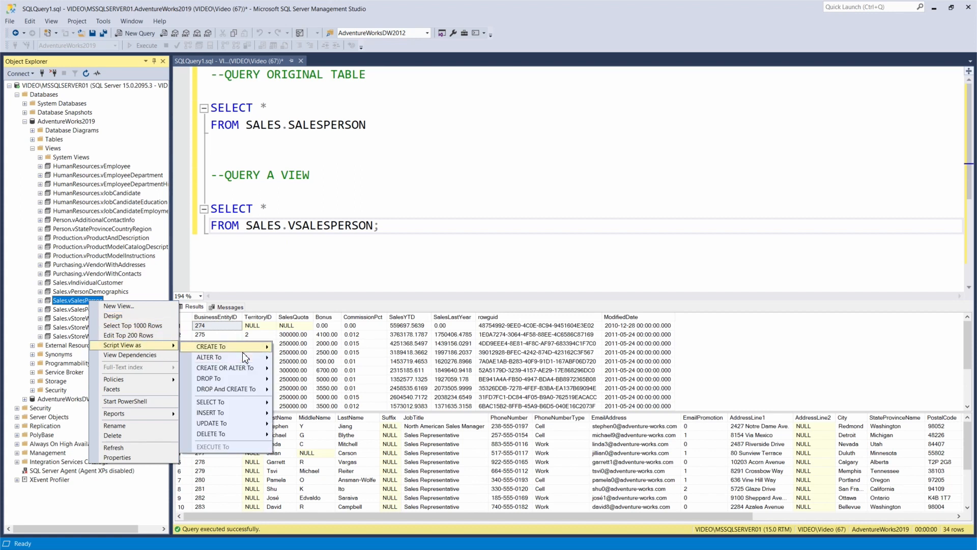
Generate the CREATE VIEW script for Sales.vSalesPerson in a new query window and read through it
left_click(212, 346)
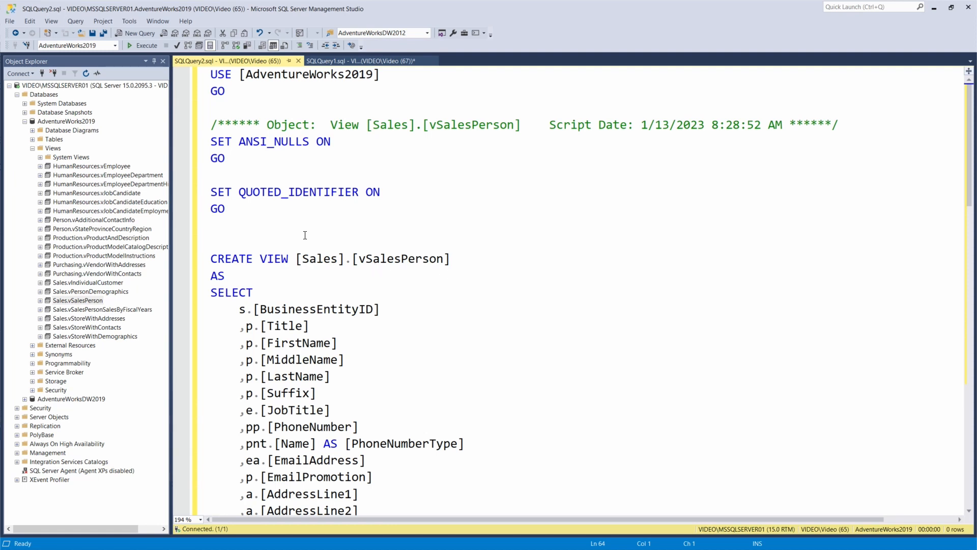
scroll("down", 3)
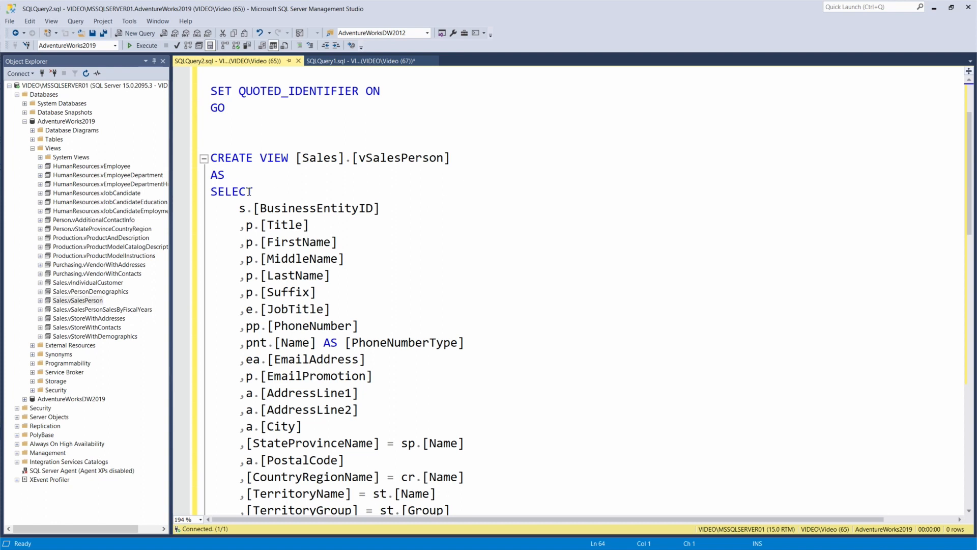
scroll("down", 3)
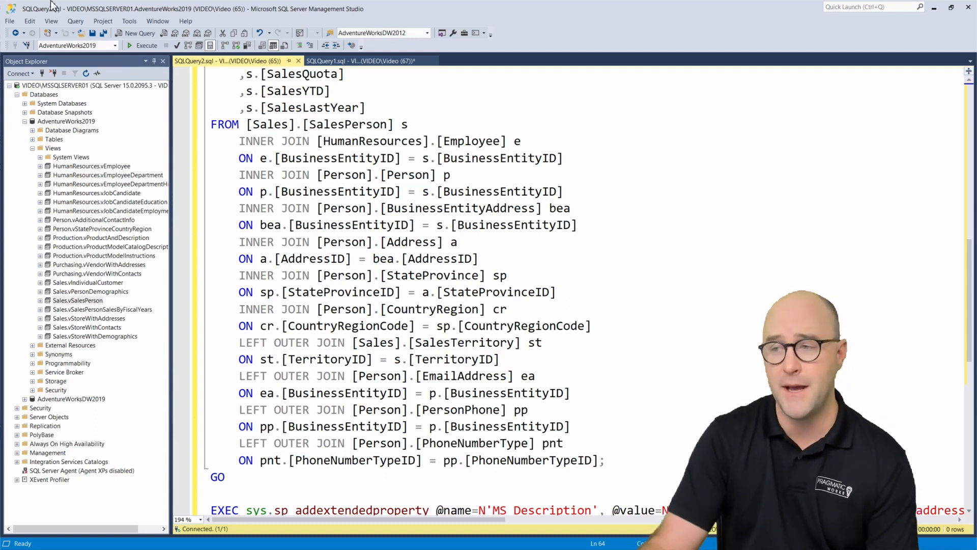
mouse_move(137, 32)
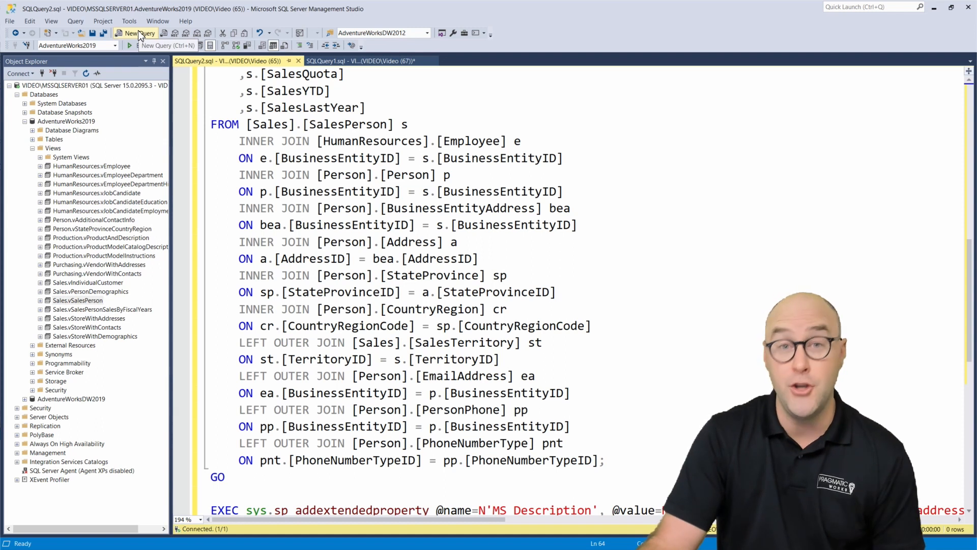
Start a new query with CREATE VIEW [Territory1] AS SELECT
left_click(132, 33)
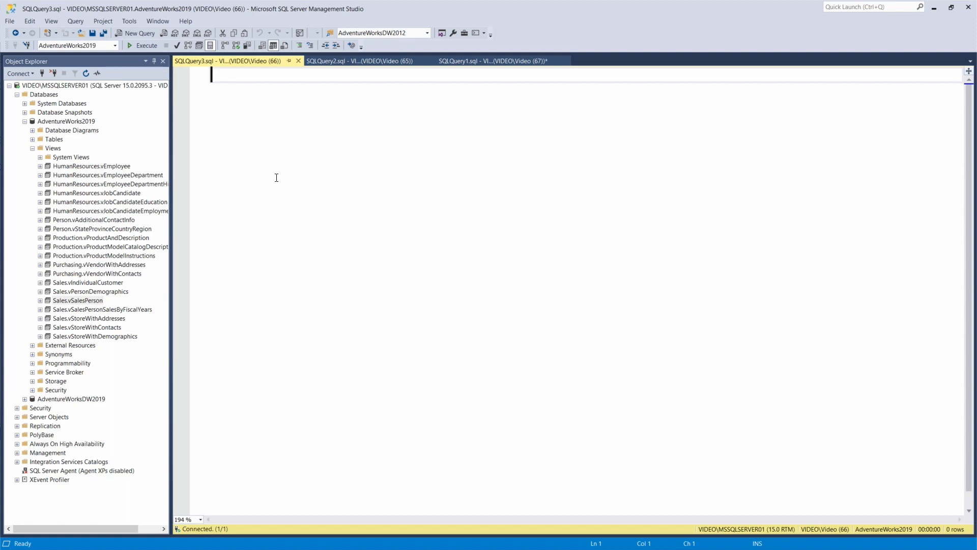
type("CREAT")
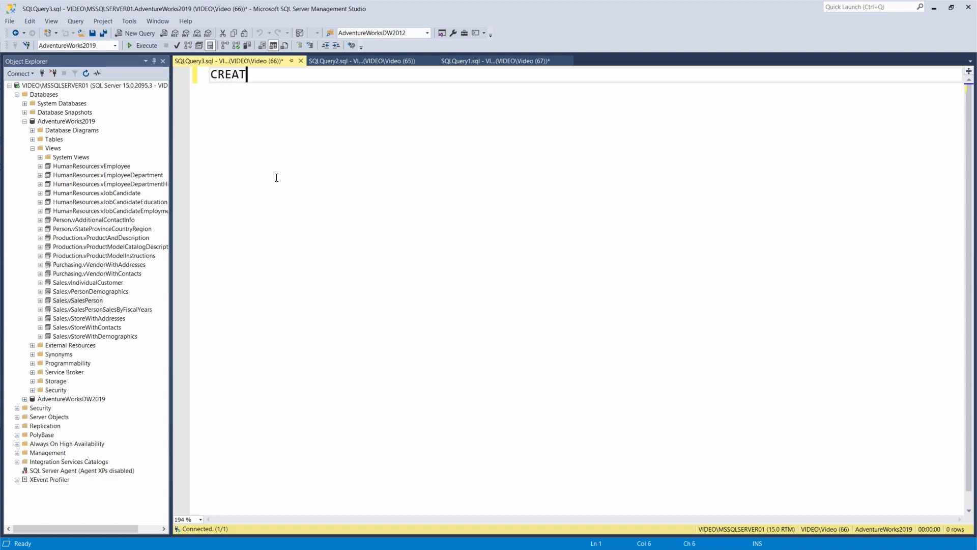
type("E VIEW")
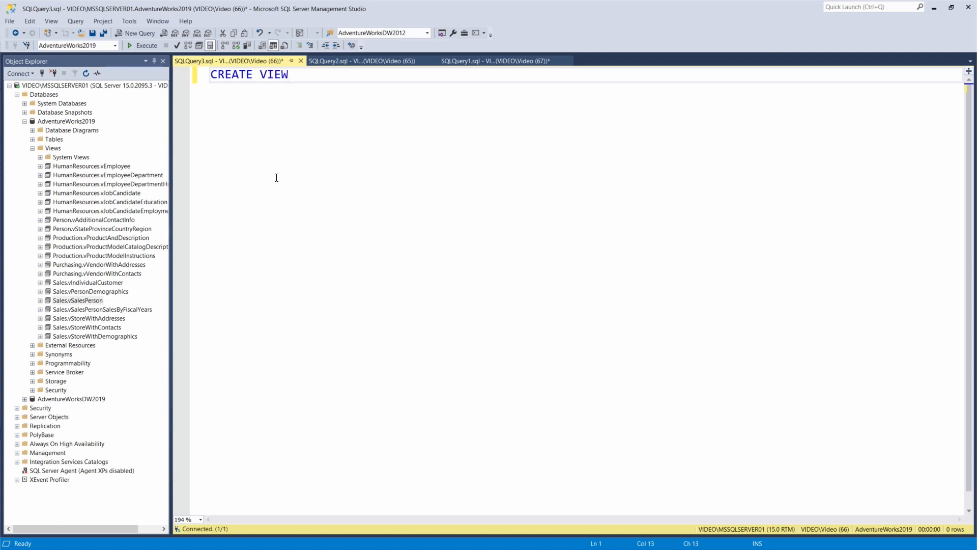
type("[Territ")
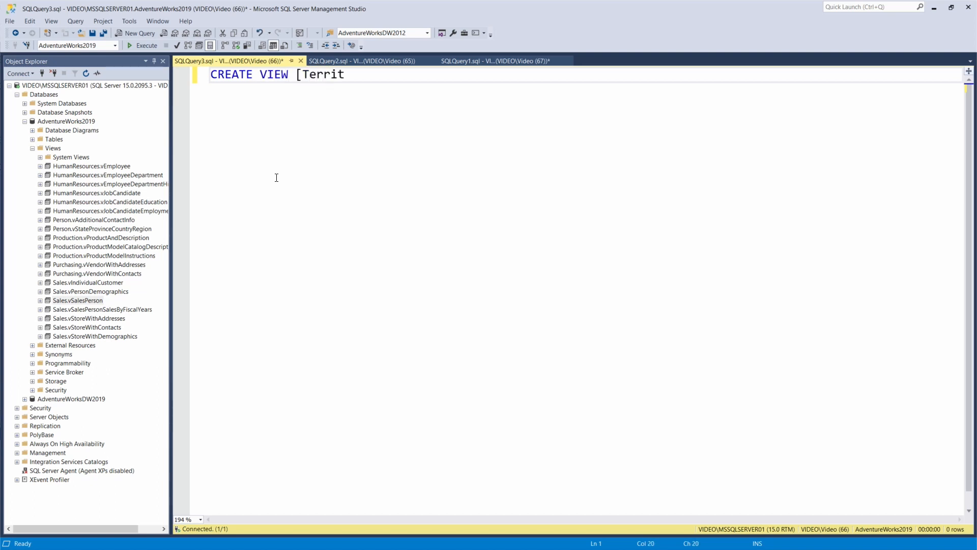
type("ory")
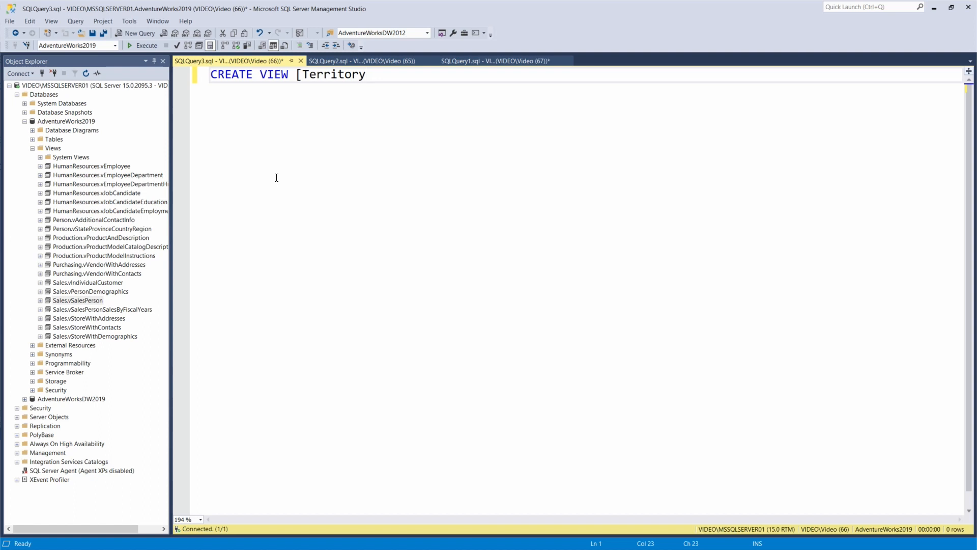
type("1] AS")
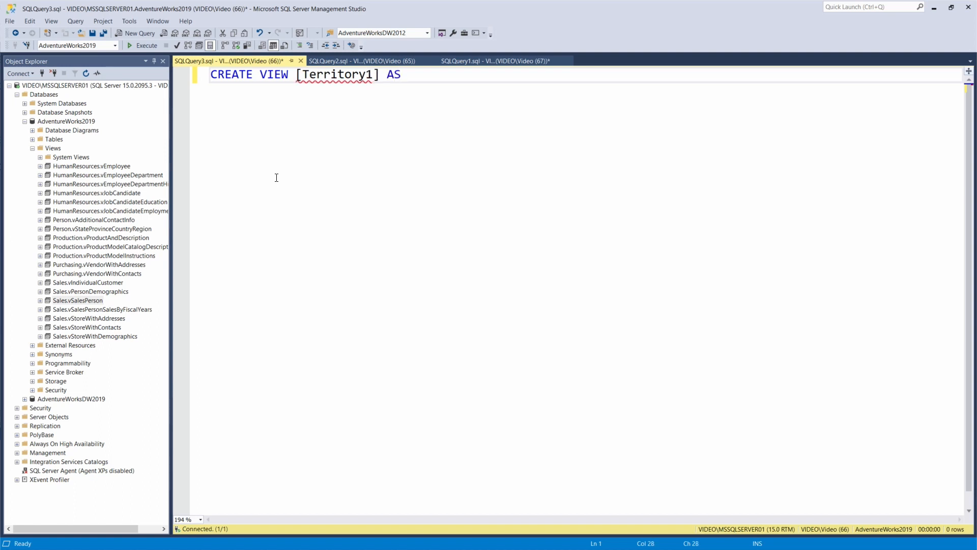
key("enter")
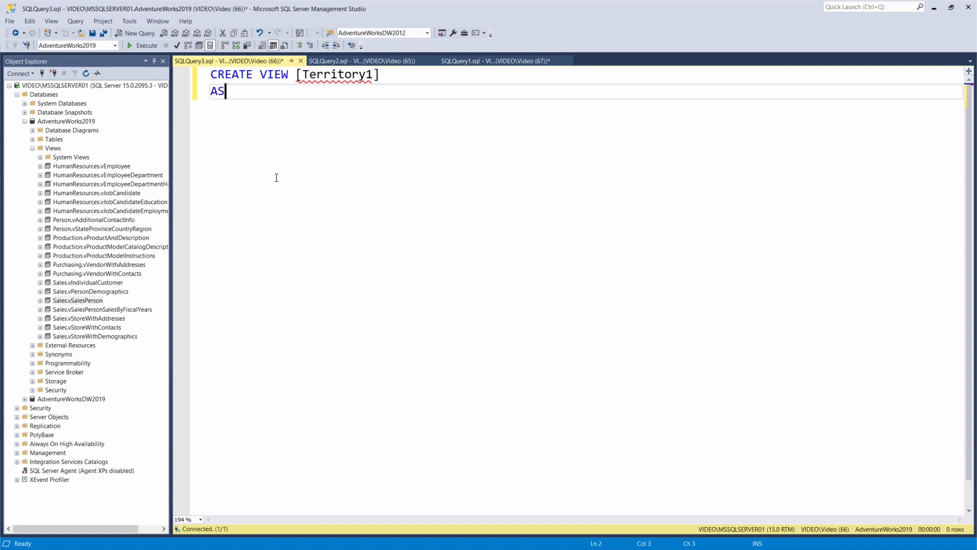
type("S")
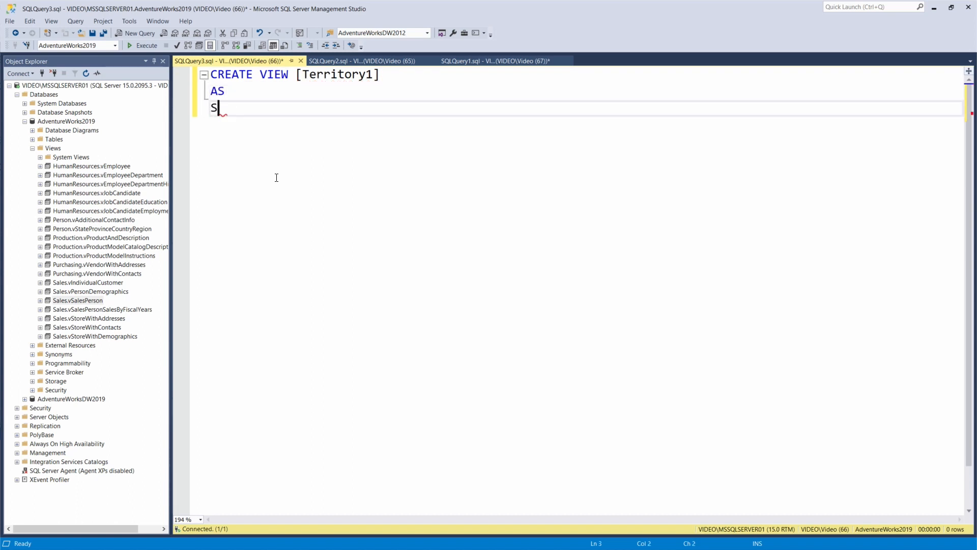
type("ELECT")
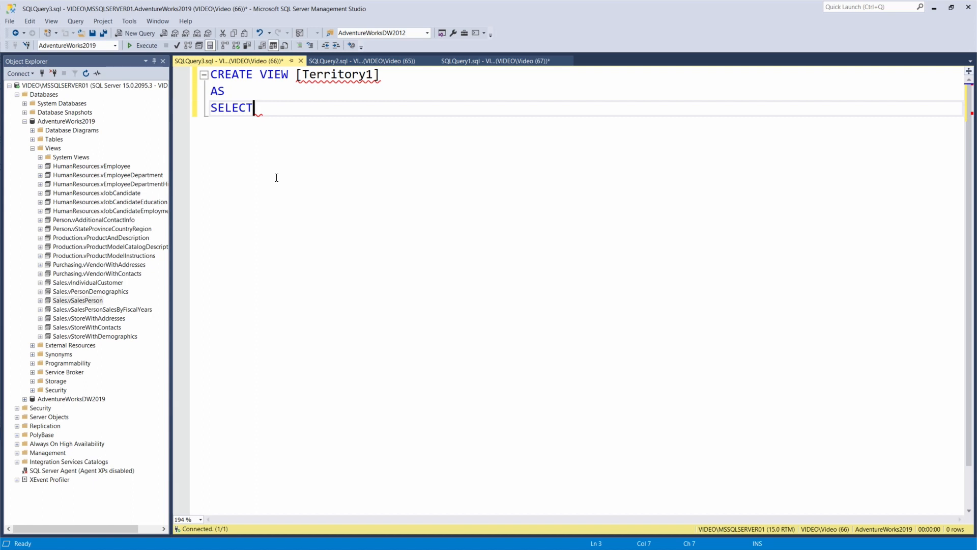
Complete the view to select CustomerID, TerritoryID from Sales.Customer where TerritoryID = 1
type("FROM")
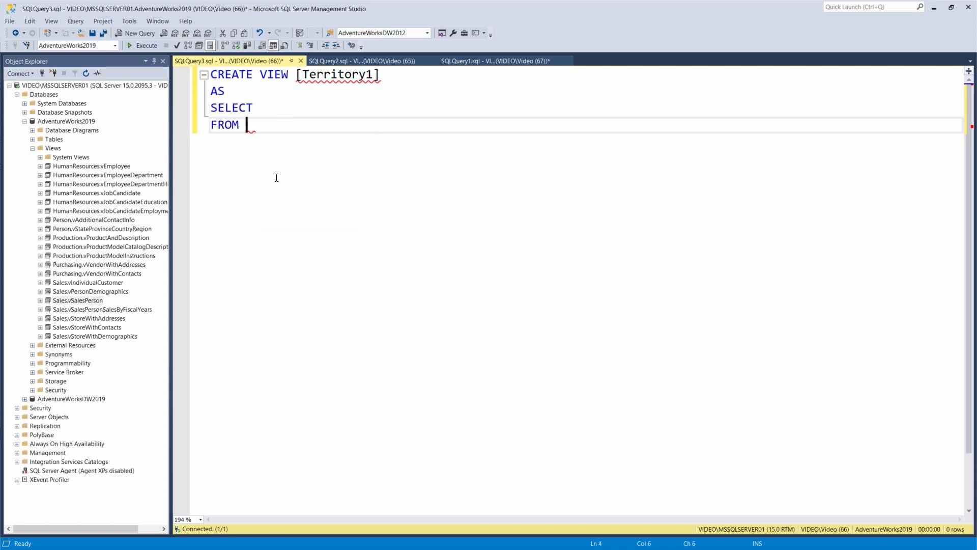
type("Sales.Customer")
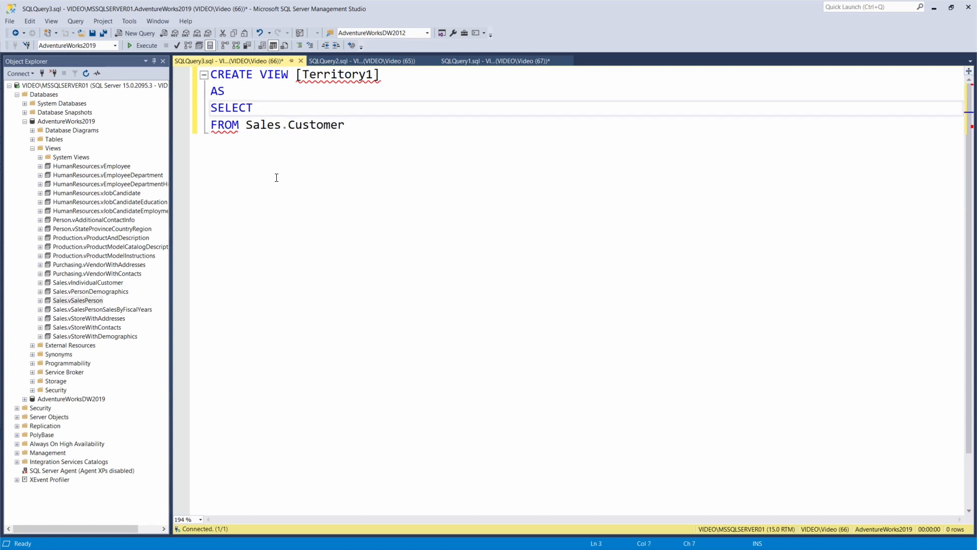
type("CustomerID")
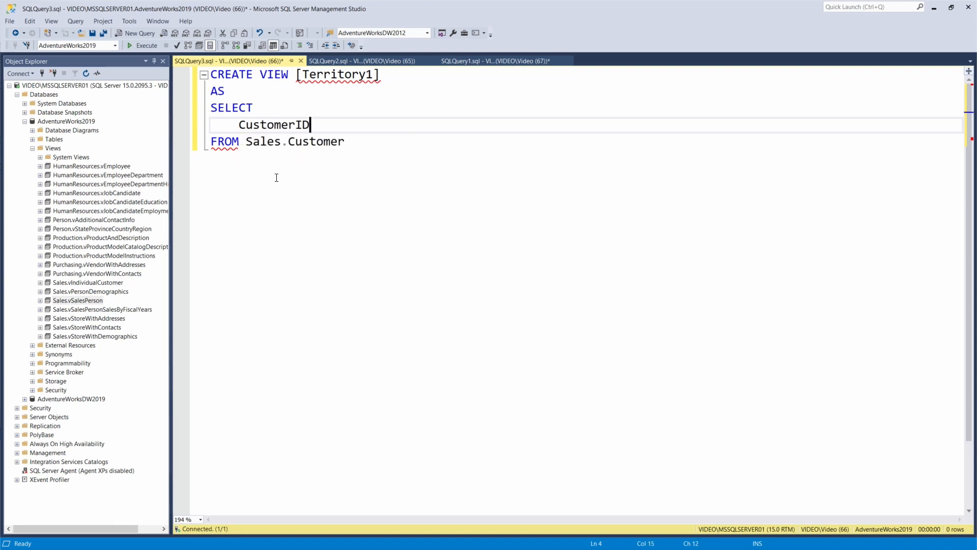
type(", T")
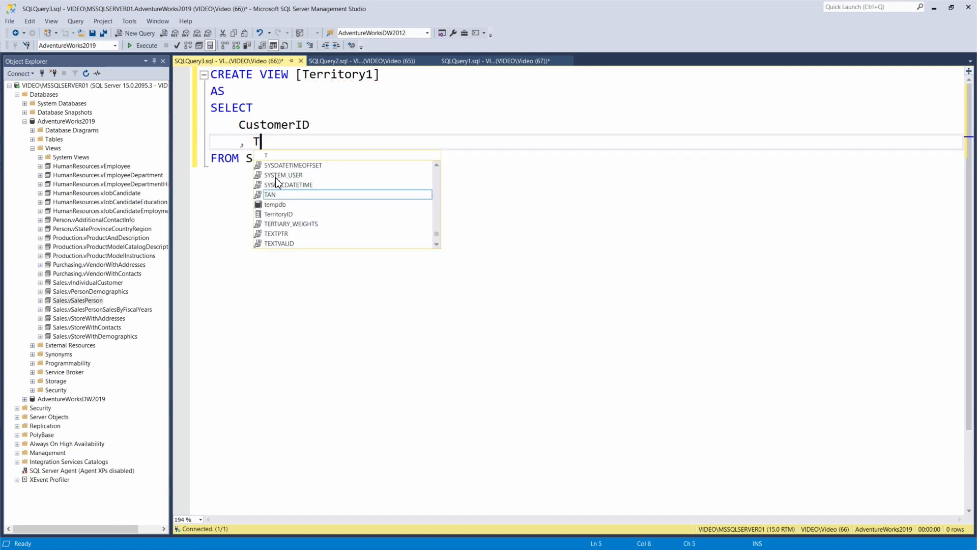
type("erritoryID")
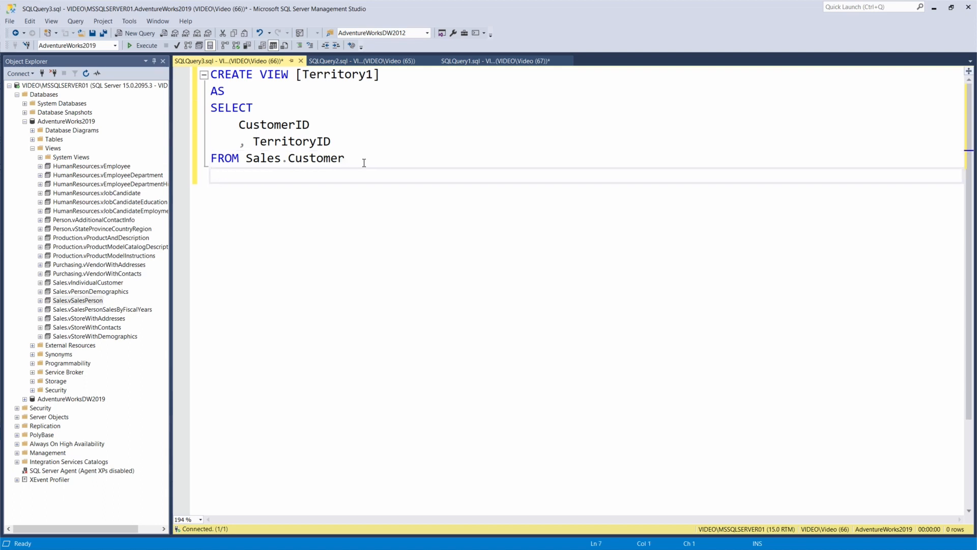
type("WHERE")
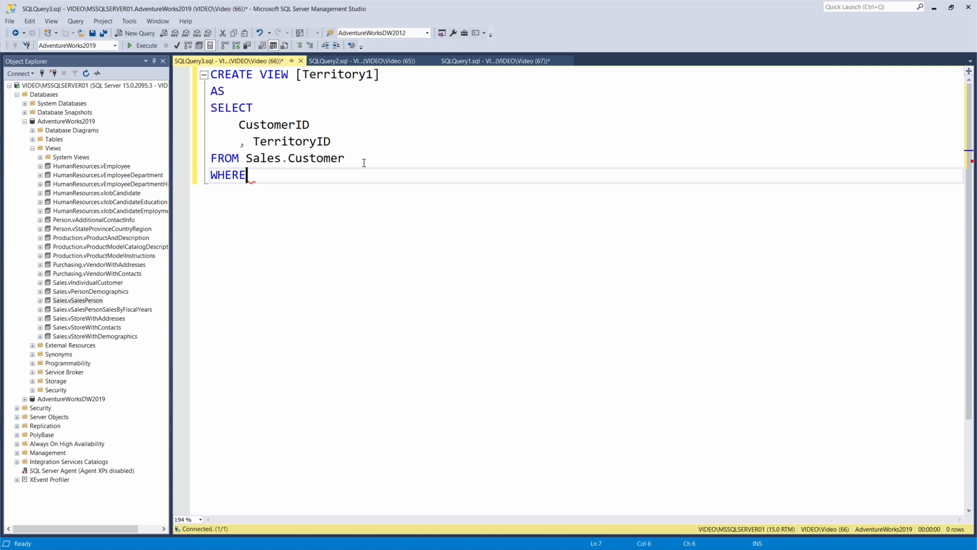
type("TerritoryID =")
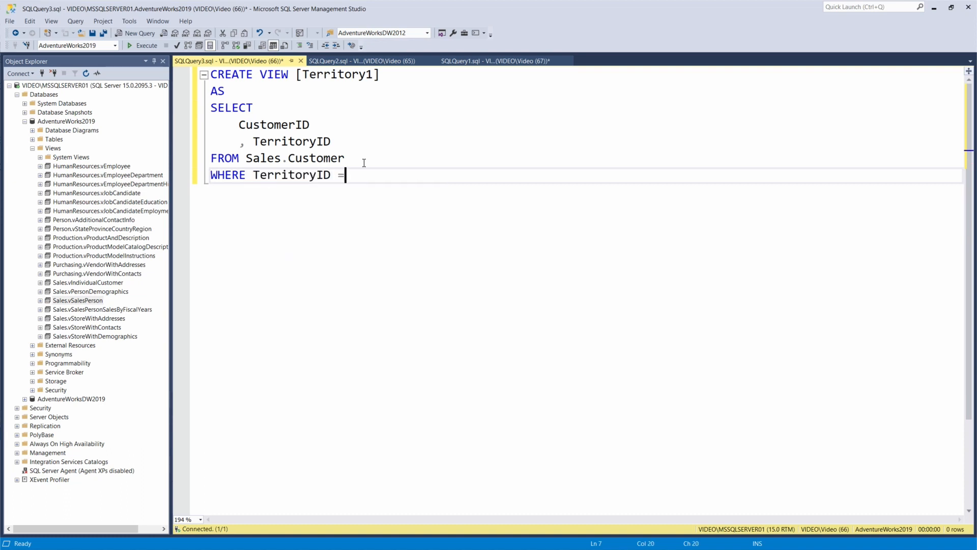
type("1;")
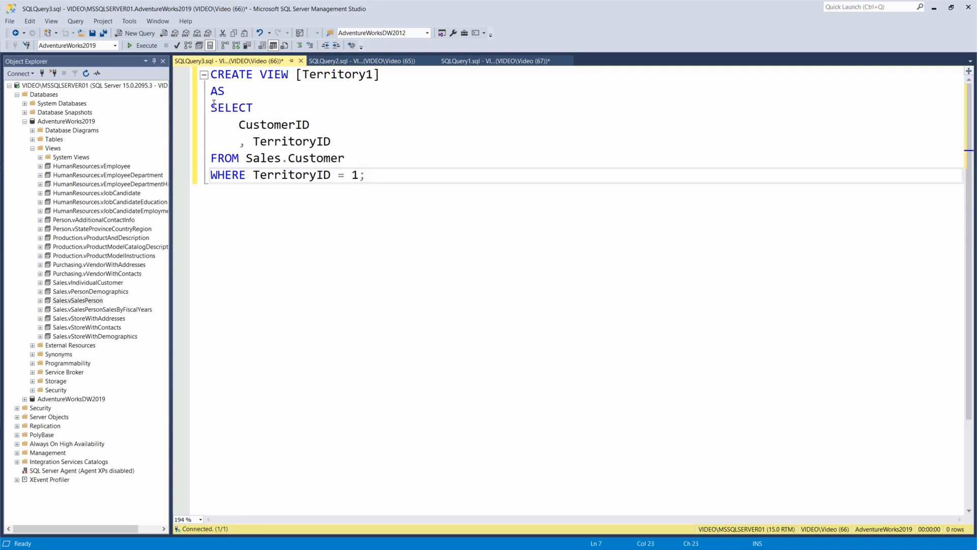
Execute the selected Territory1 definition so the view is created successfully
left_click_drag(212, 107, 364, 176)
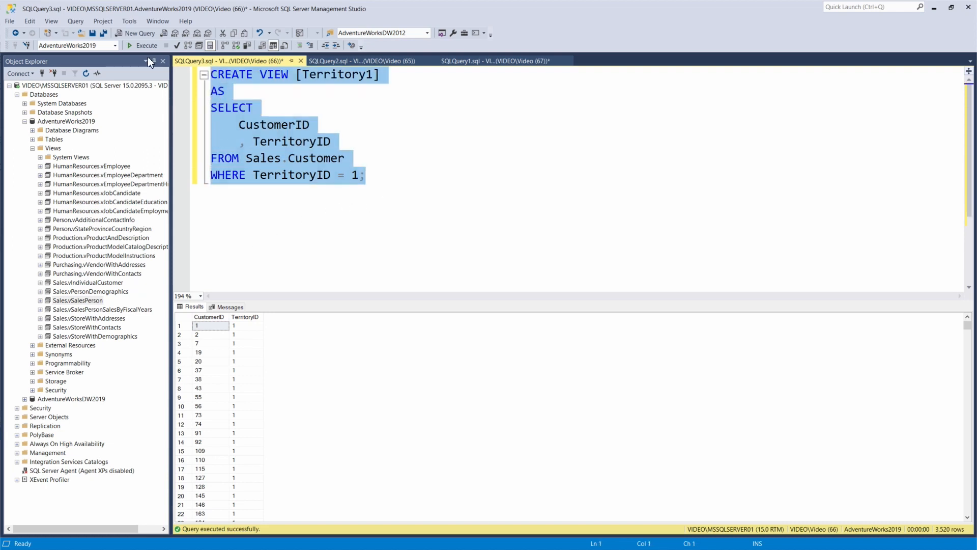
left_click(143, 45)
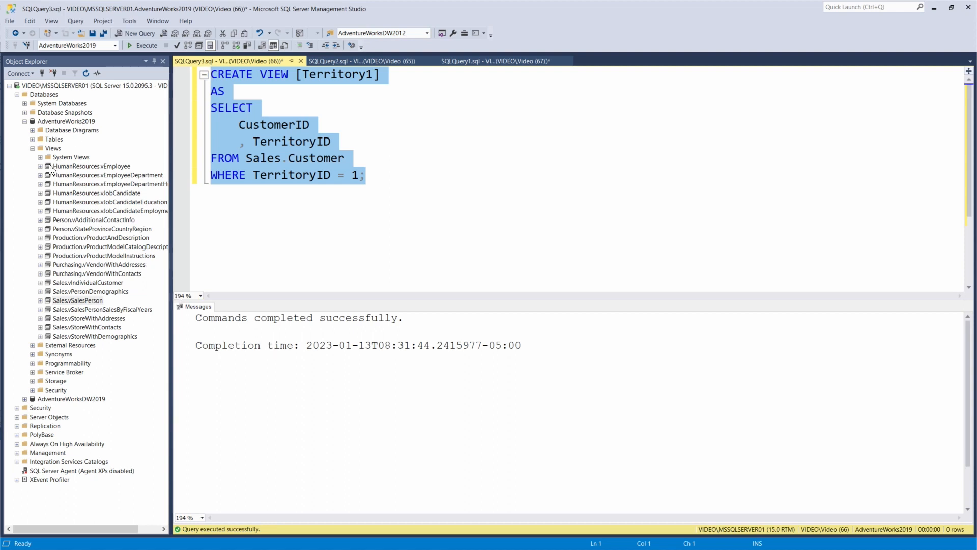
right_click(52, 149)
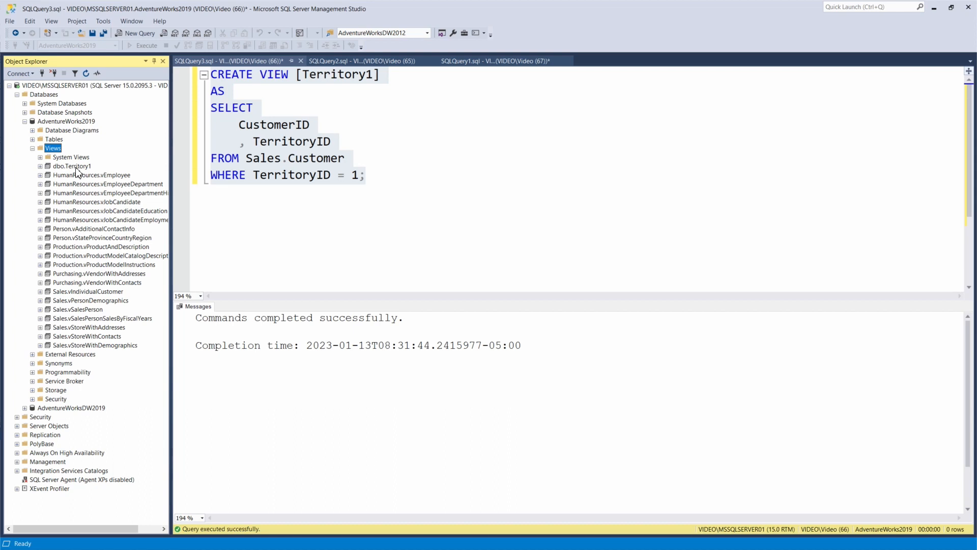
Query the top 1000 rows of dbo.Territory1, returning CustomerID and TerritoryID 1 rows
right_click(71, 166)
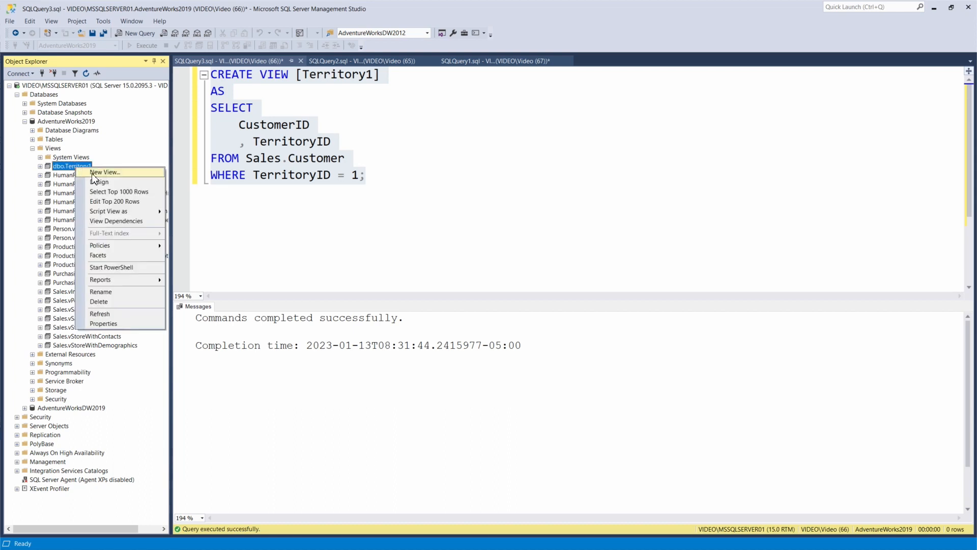
mouse_move(126, 199)
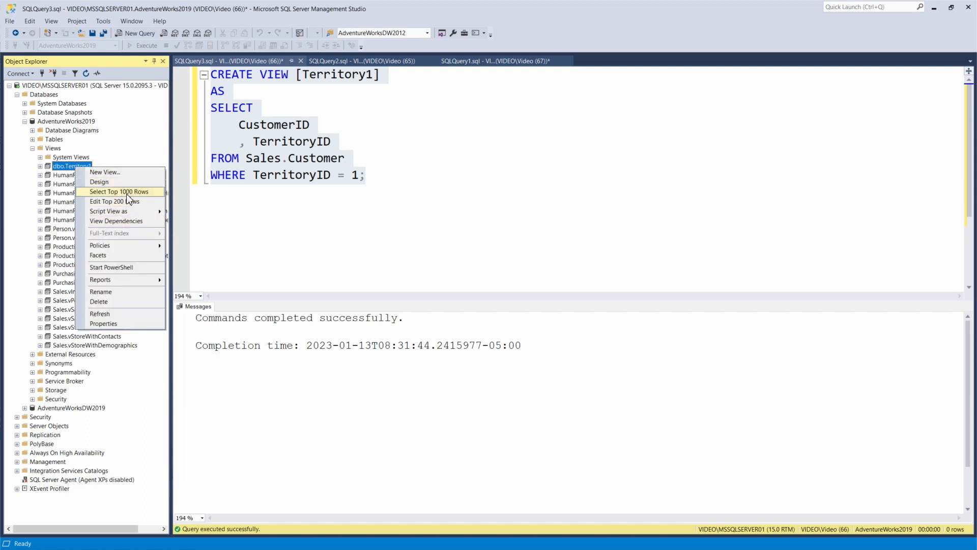
left_click(119, 191)
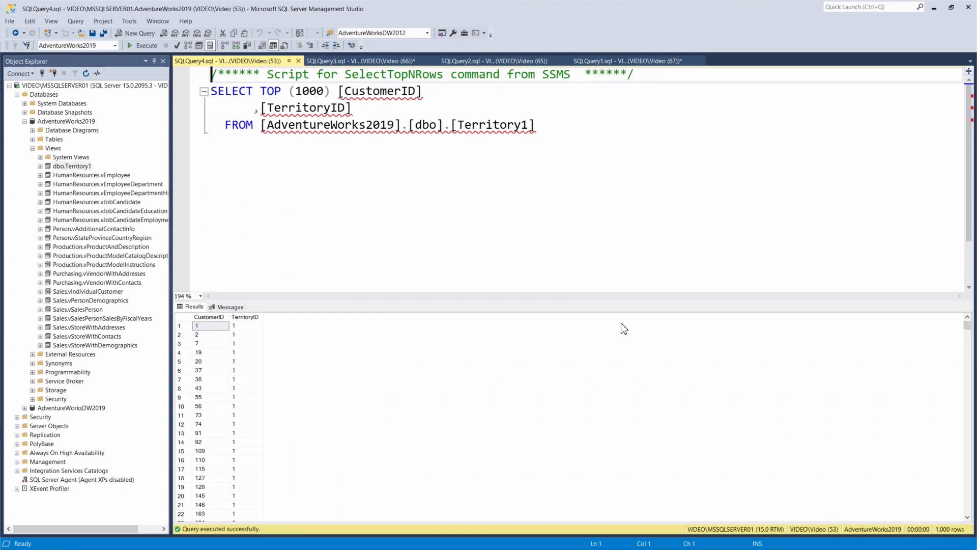
mouse_move(306, 337)
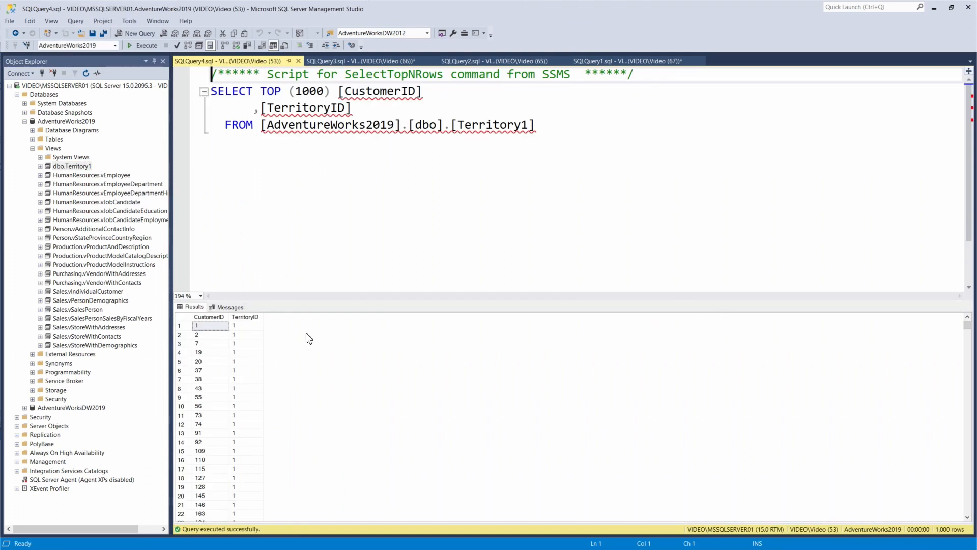
mouse_move(301, 349)
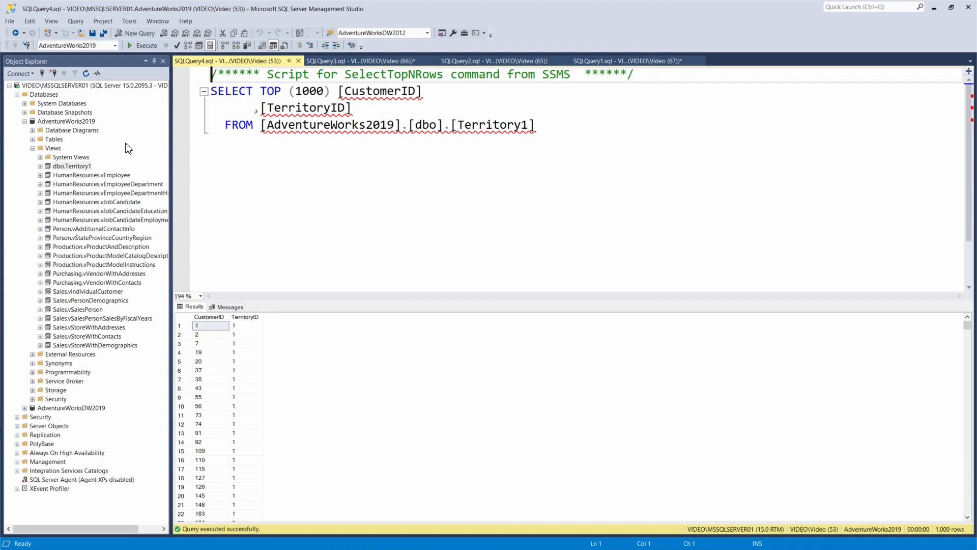
Start a new query with CREATE VIEW [Products Above Average Price] AS
left_click(134, 32)
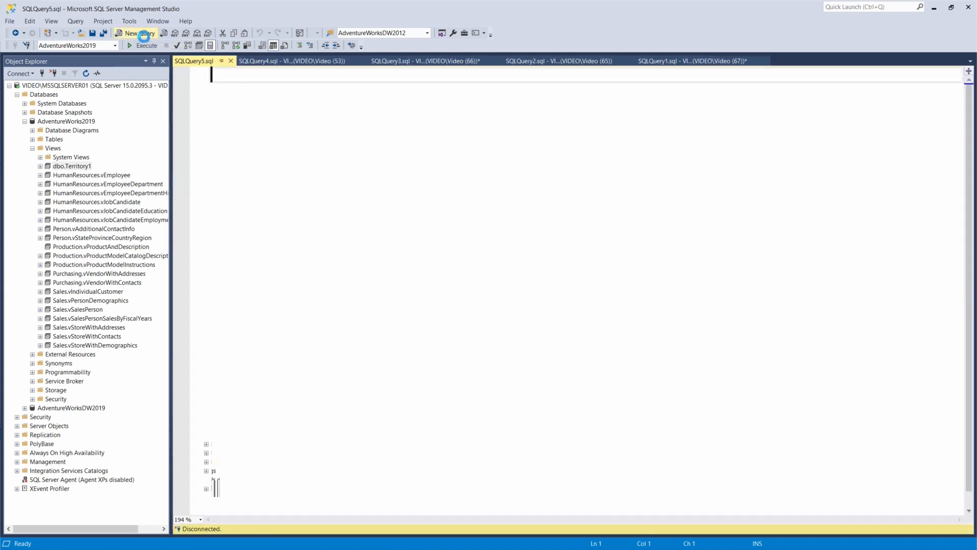
left_click(146, 33)
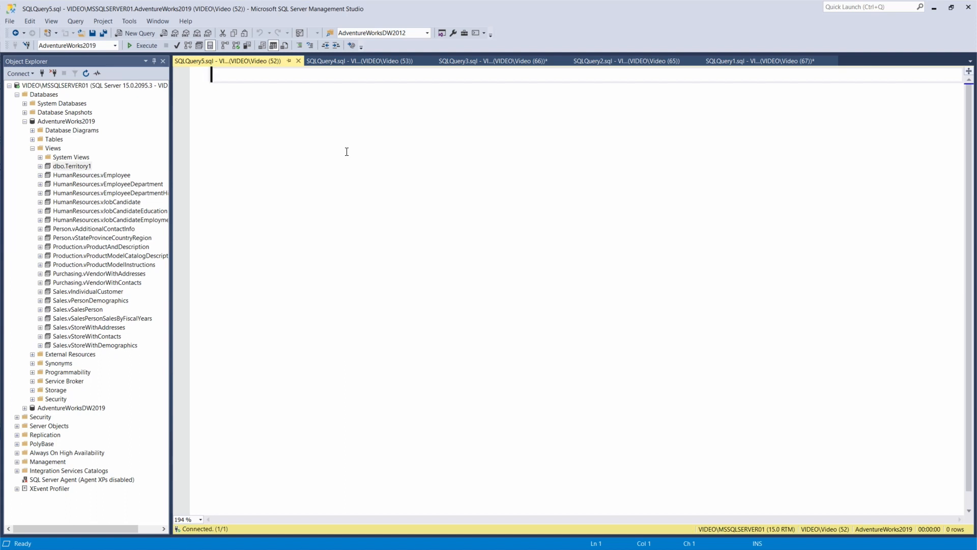
type("CREATE VIEW")
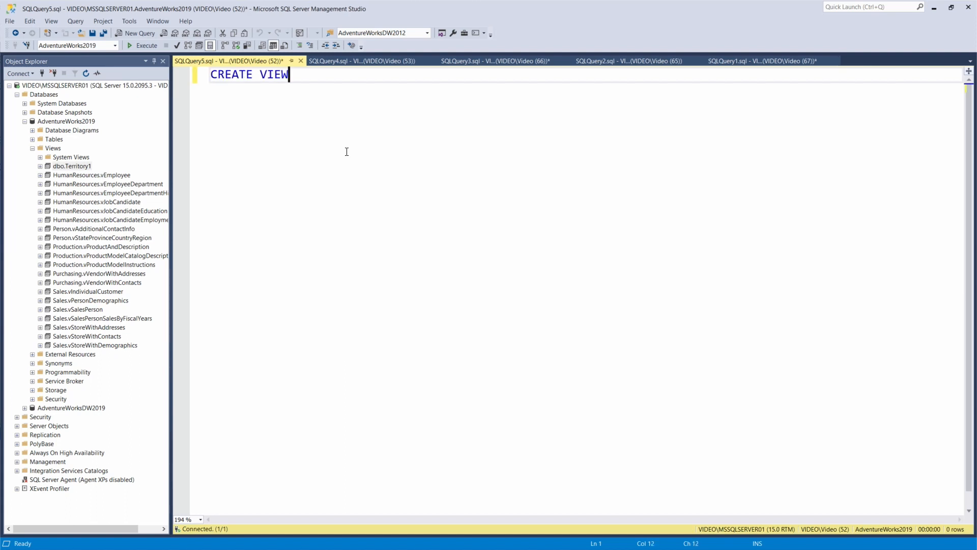
type("[")
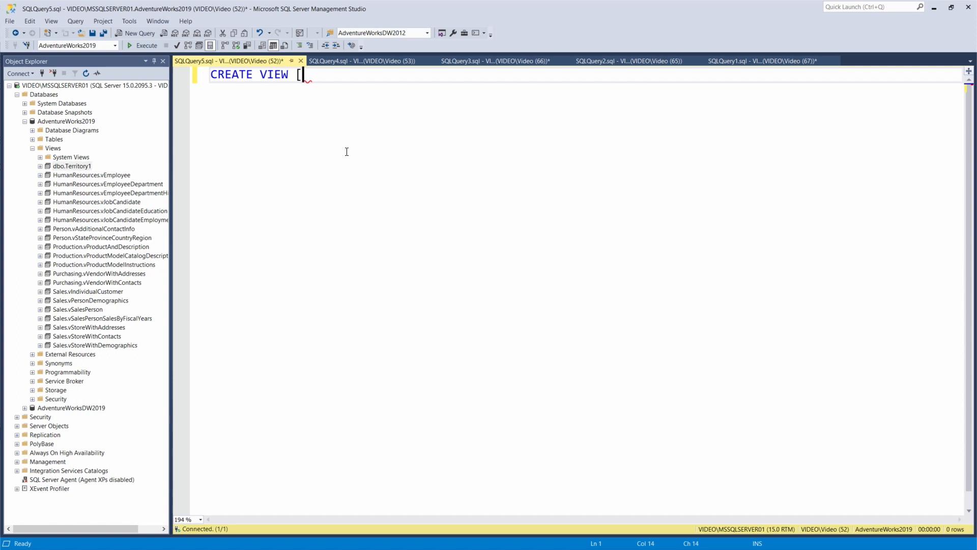
type("Products Above Average Price")
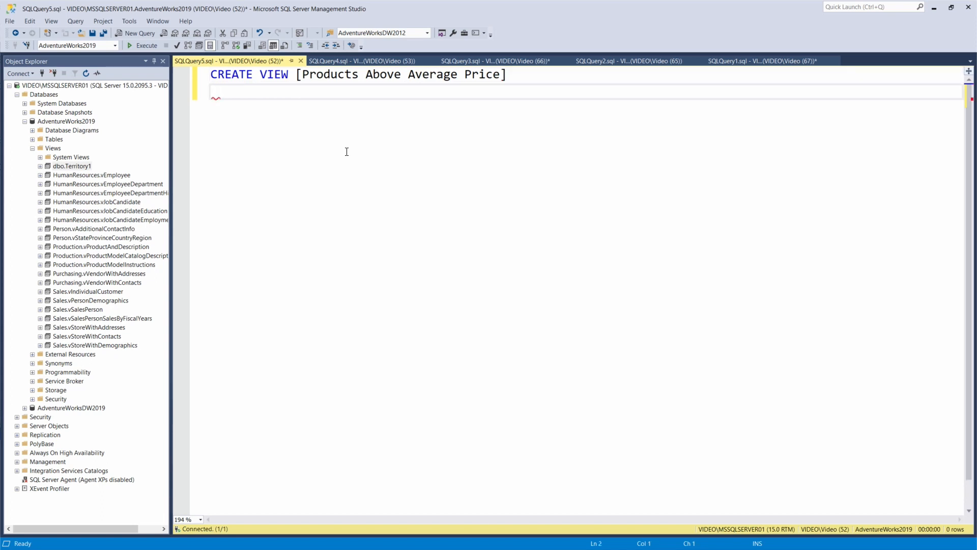
type("AS")
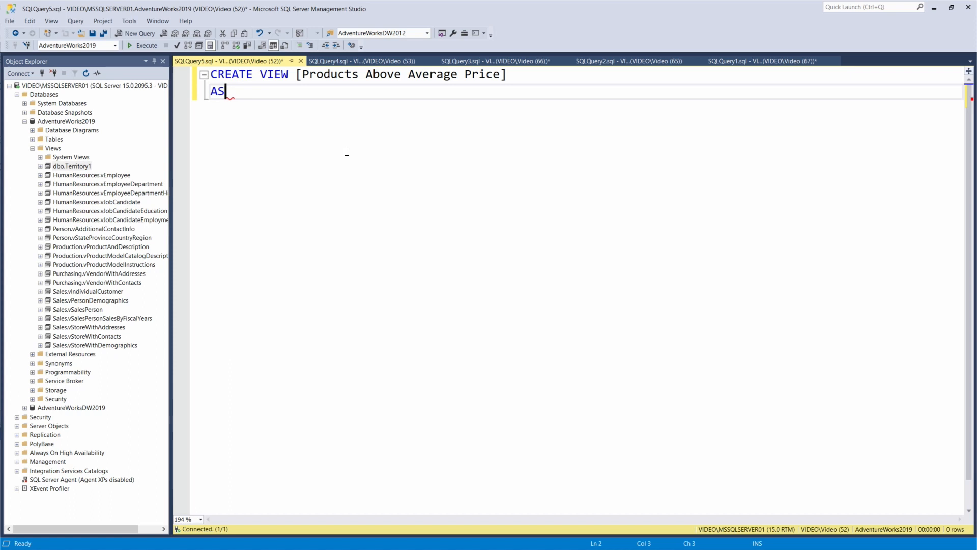
Write SELECT [Name], ListPrice FROM Production.Product
type("SELECT")
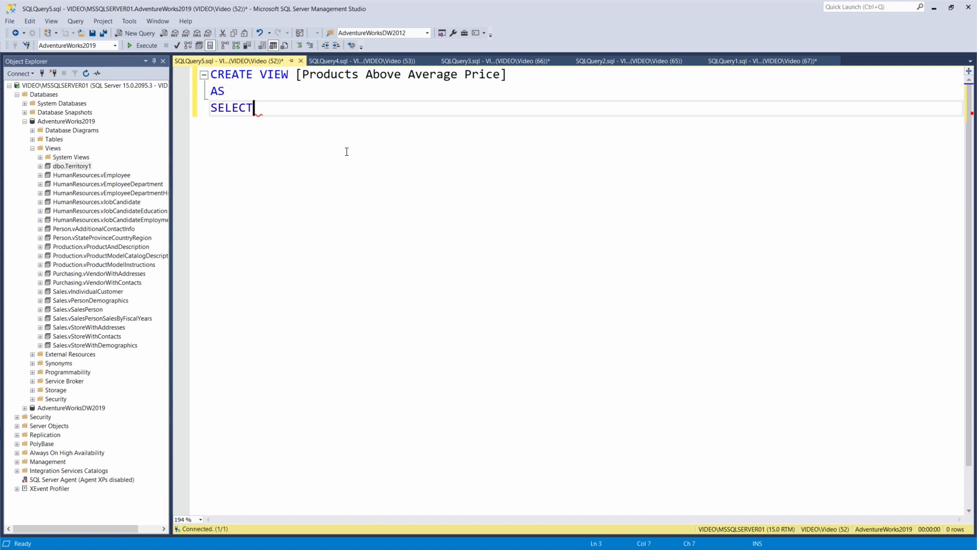
type("[Name")
type(",")
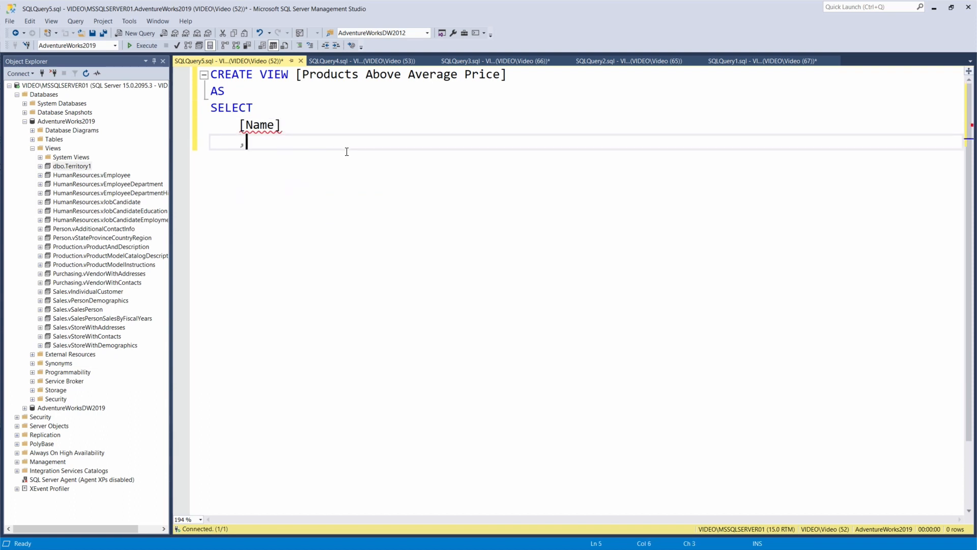
type("ListPrice")
type("FROM")
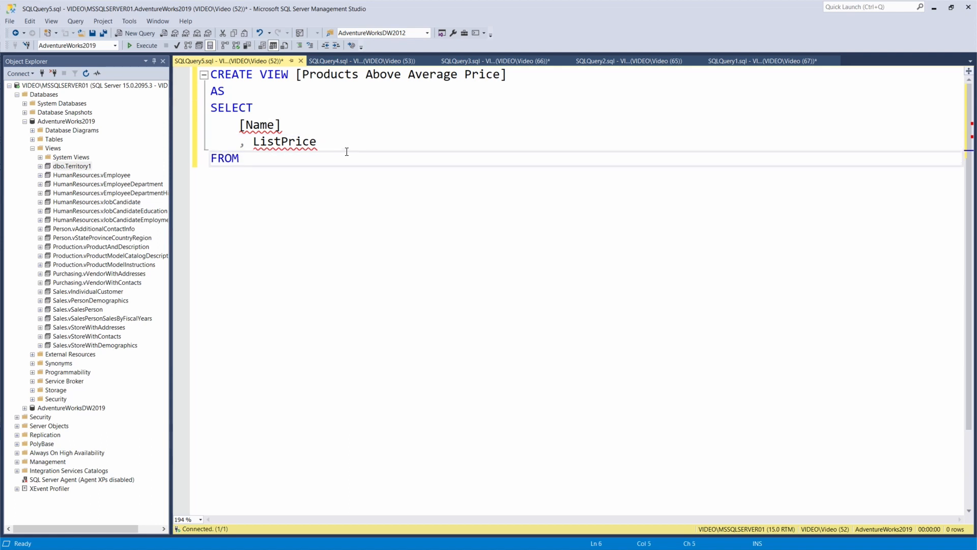
type("Production.Product")
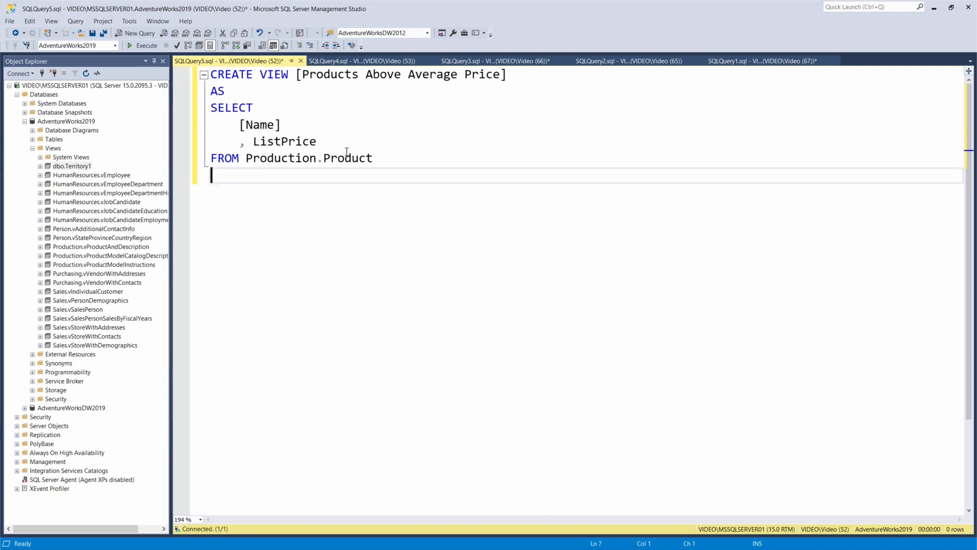
Add WHERE ListPrice with a subquery selecting from Production.Product, completing names via IntelliSense
type("WHER")
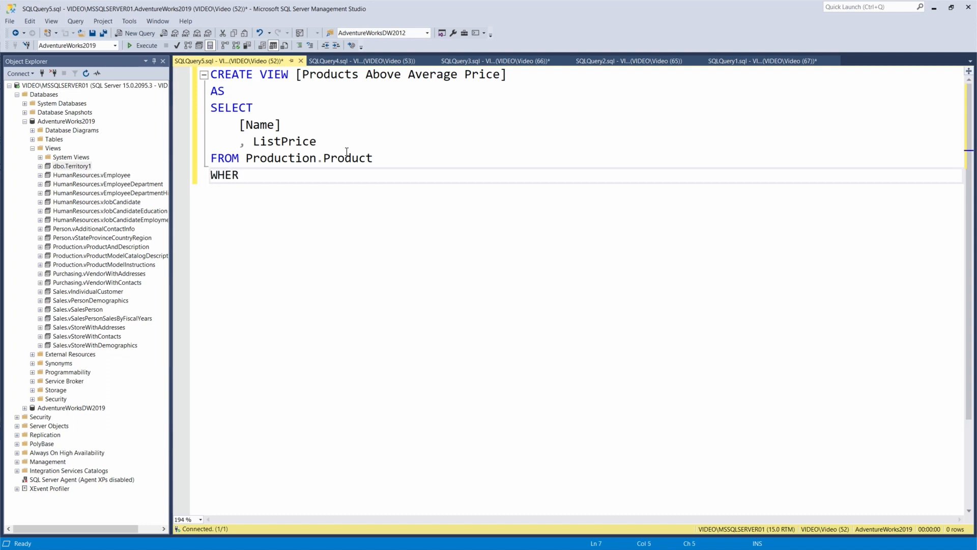
type("lis")
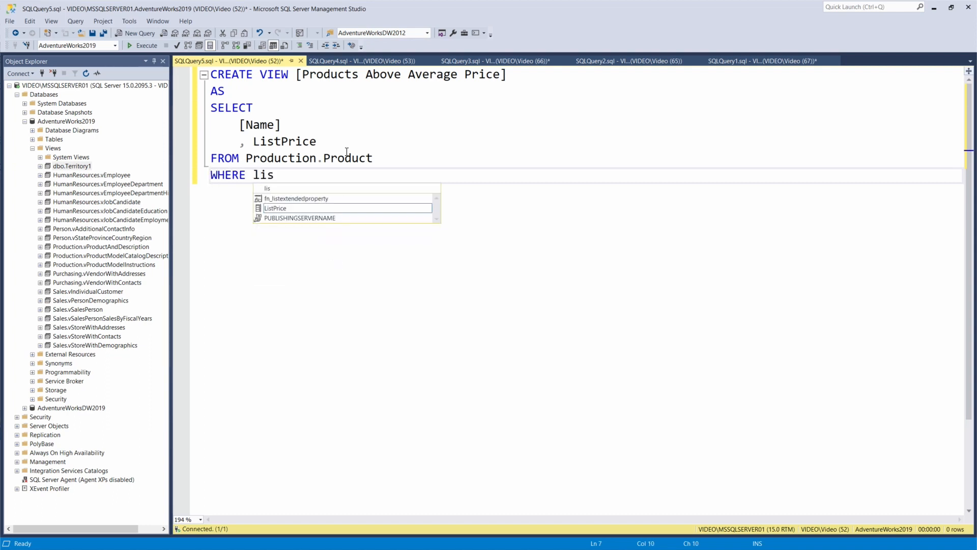
key("Tab")
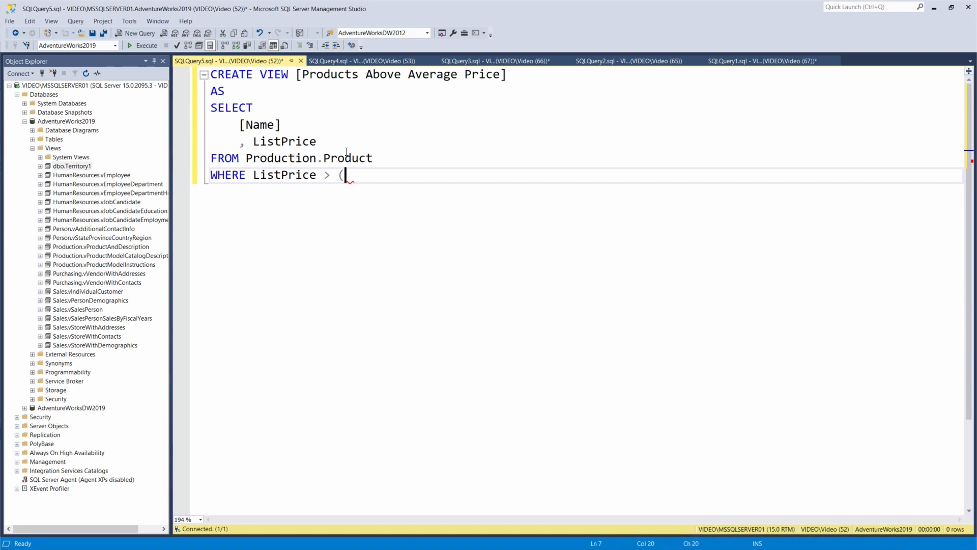
type("SELECT")
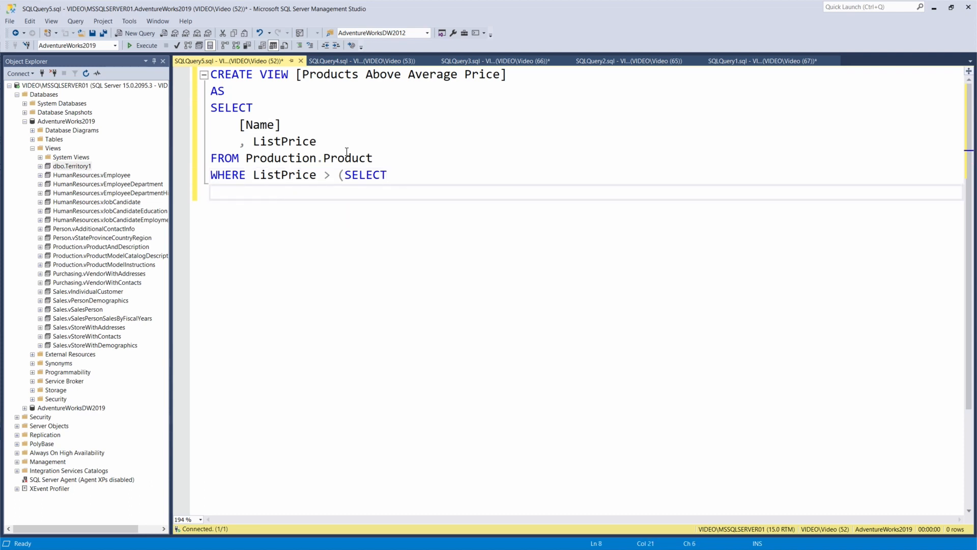
type("FROM Product.")
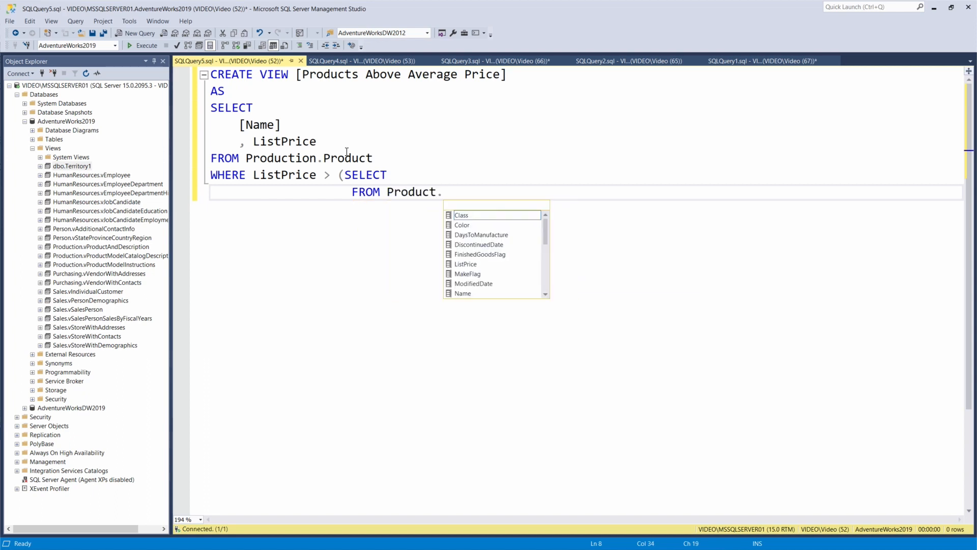
type("Production.Pr")
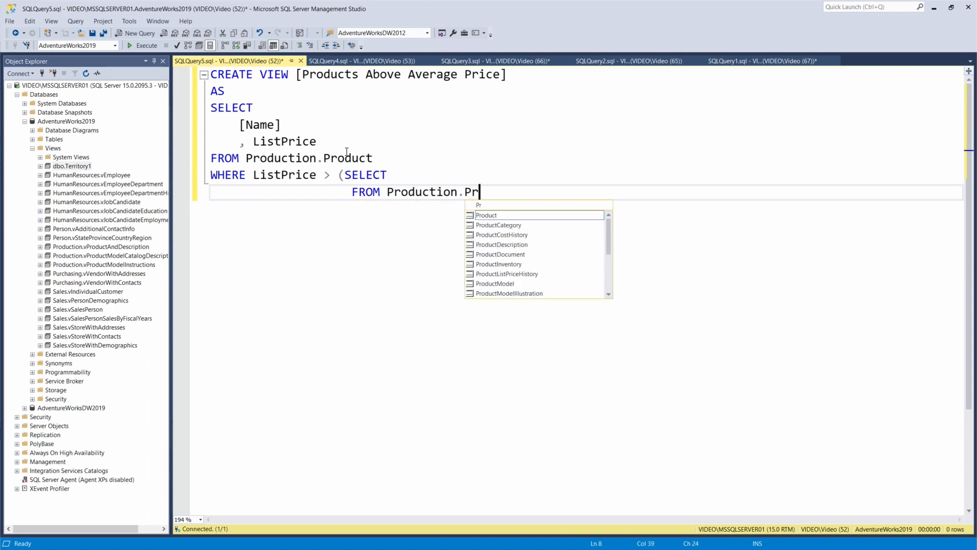
key("Tab")
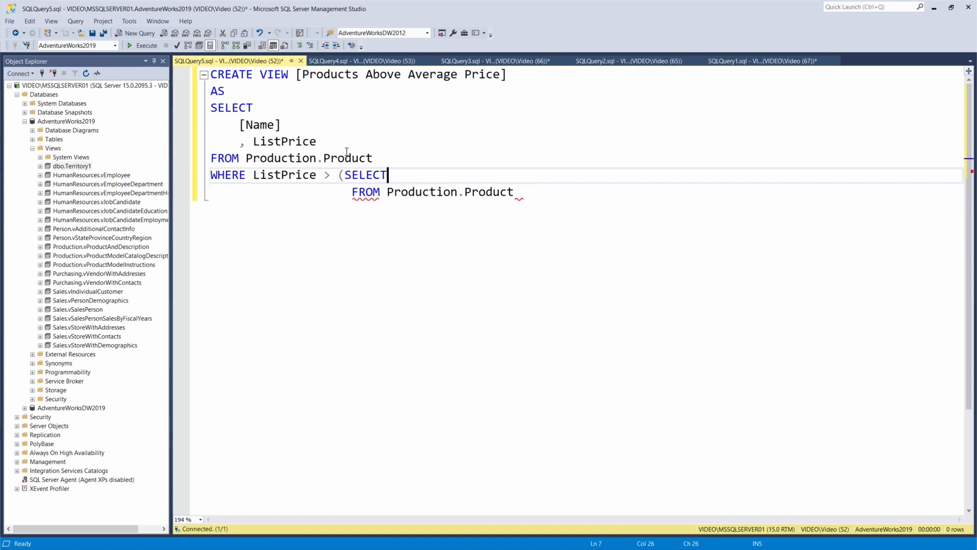
Finish the subquery as AVG(ListPrice) so the filter keeps only above-average prices
type("AVG(")
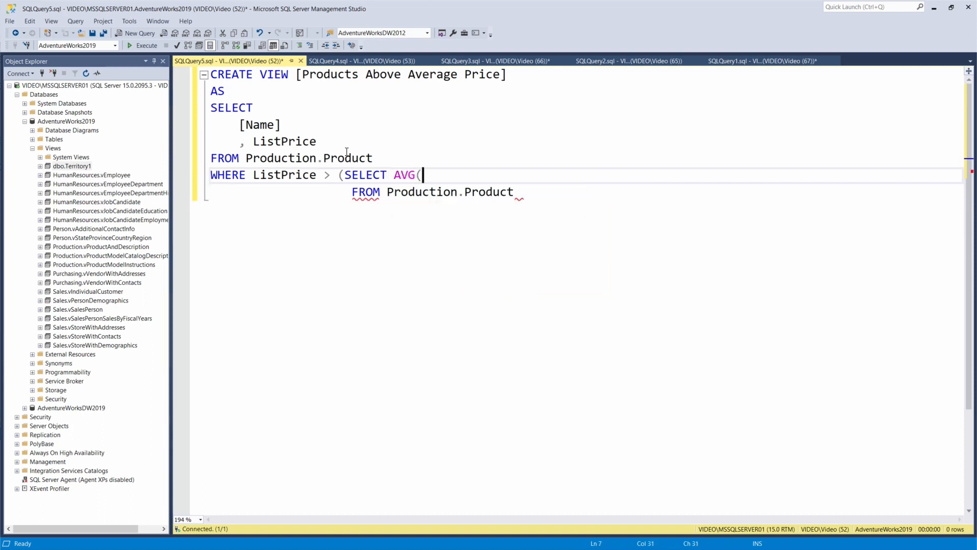
type("ListP")
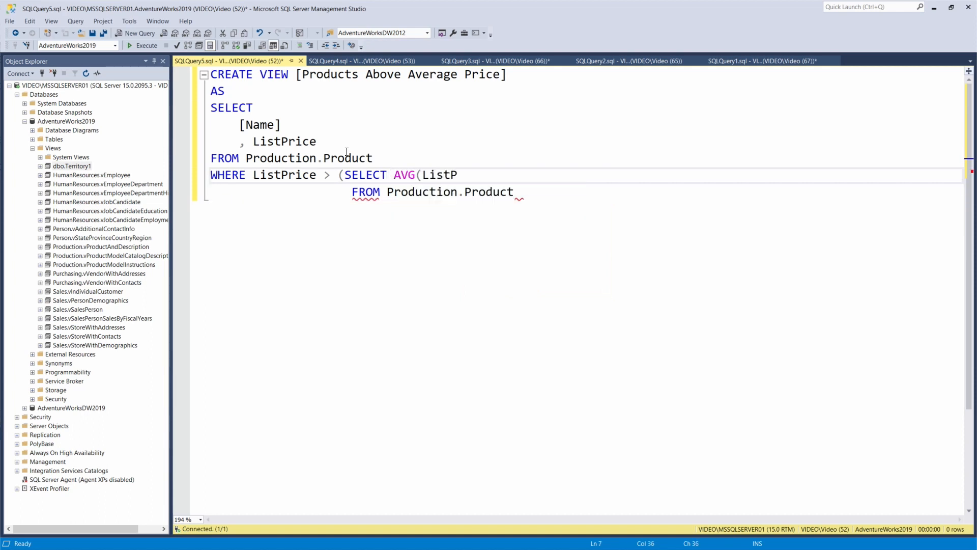
type("rice)")
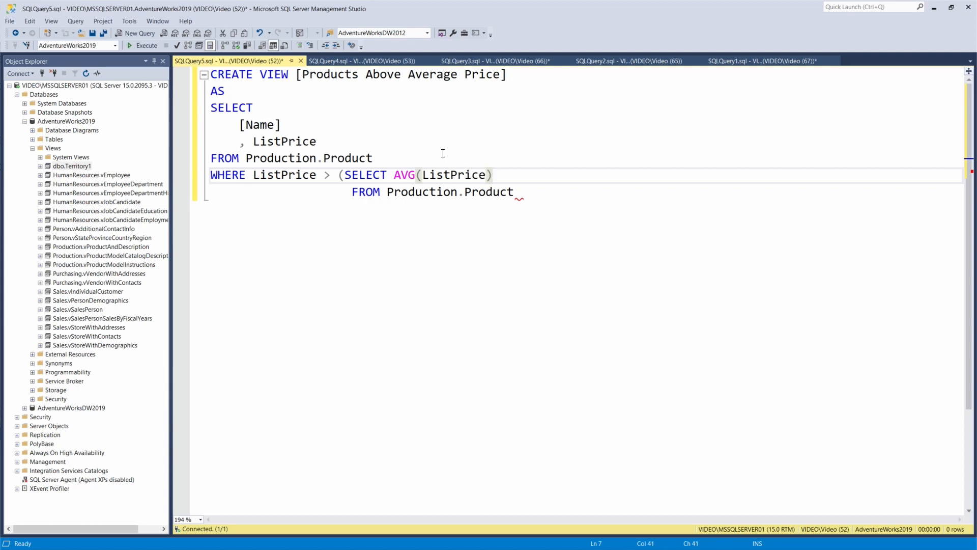
type(")")
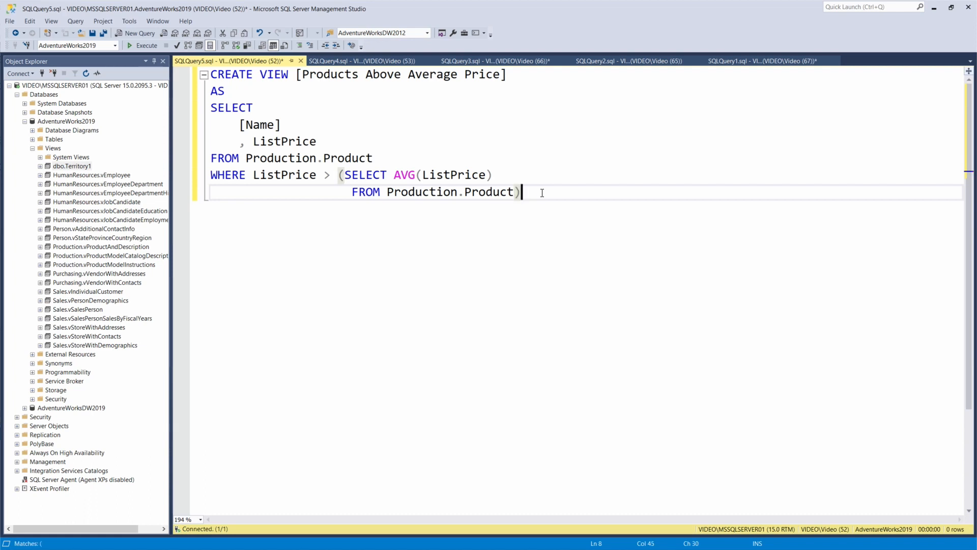
type(";")
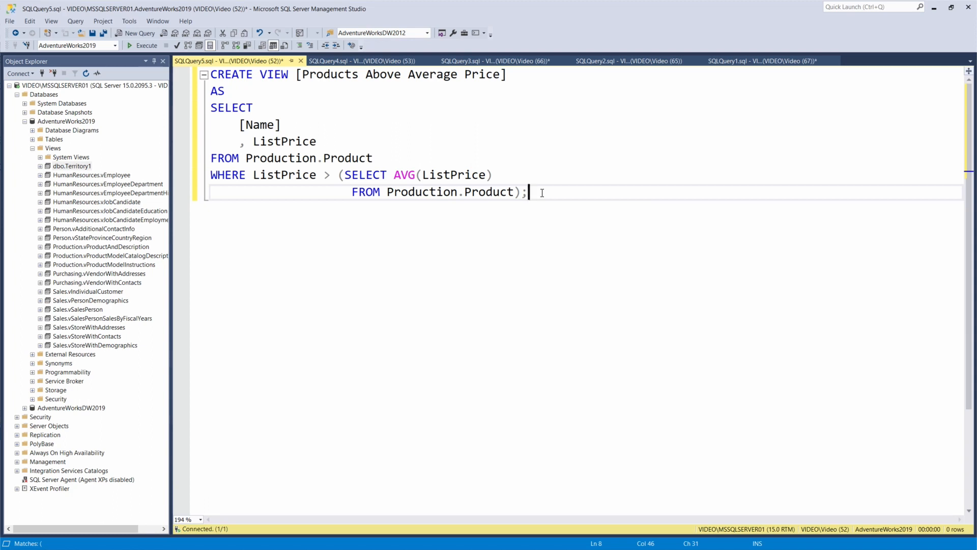
Run only the inner SELECT to check it returns the above-average products
left_click_drag(526, 193, 211, 107)
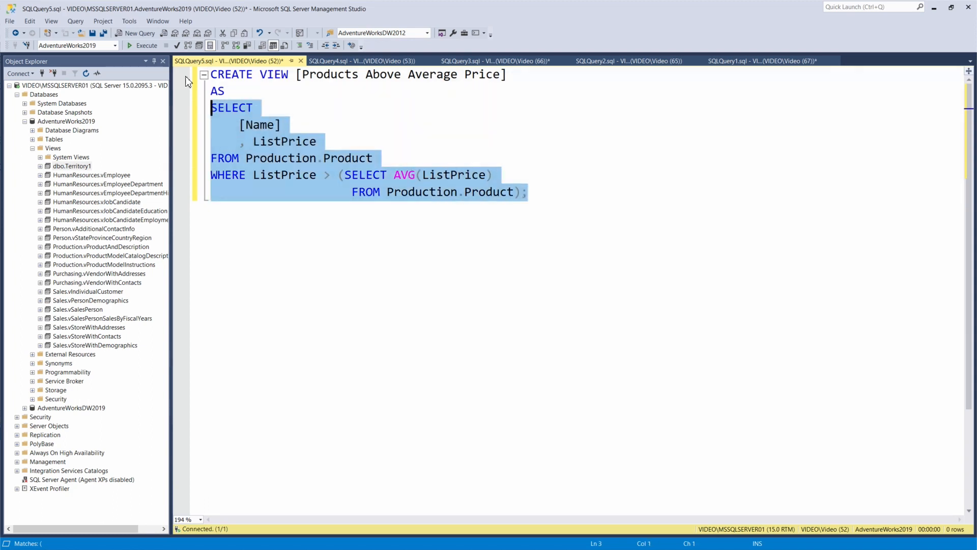
left_click(147, 44)
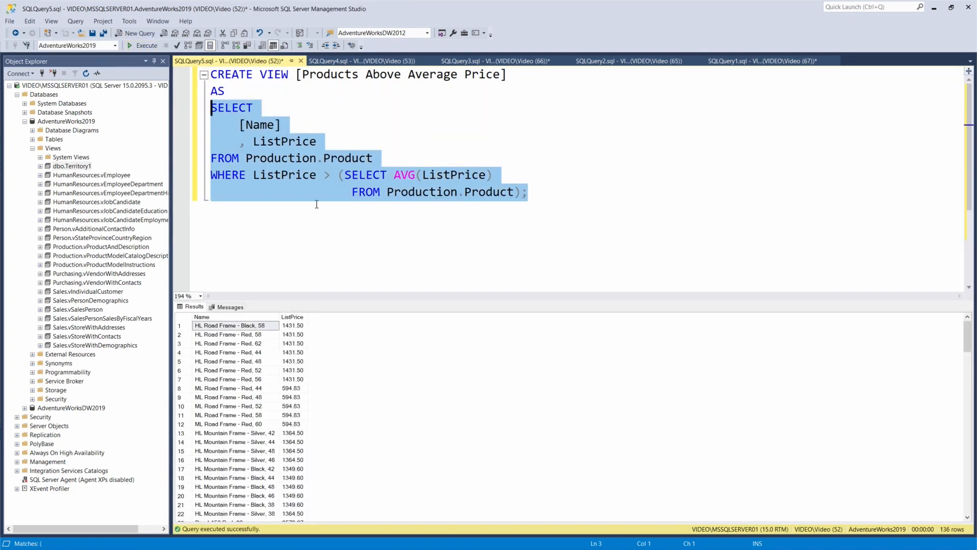
mouse_move(309, 173)
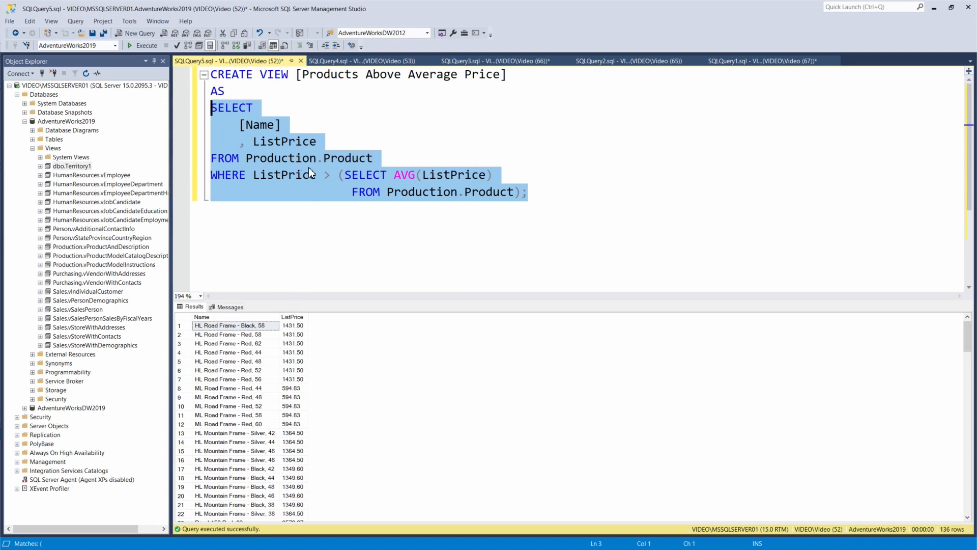
Run the full script to create the Products Above Average Price view
left_click(530, 193)
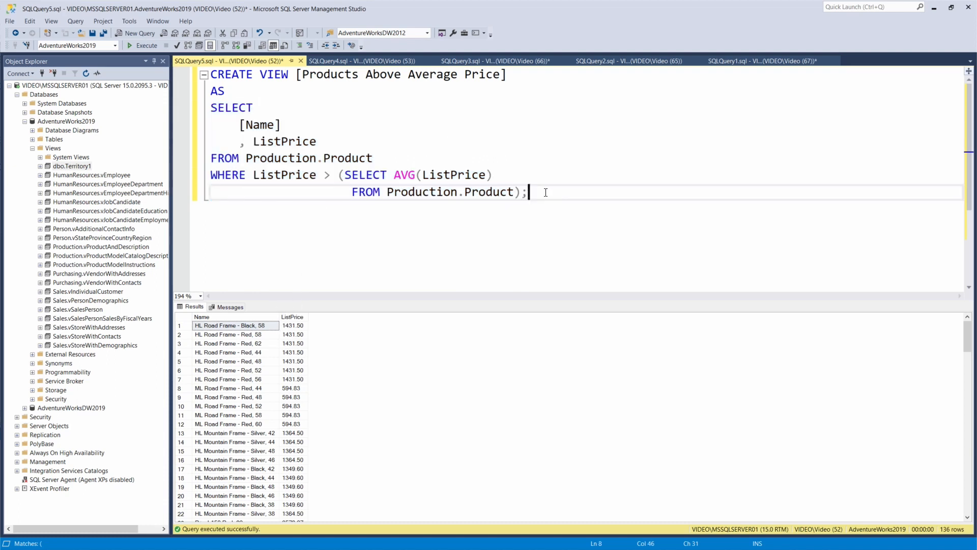
key("ctrl+a")
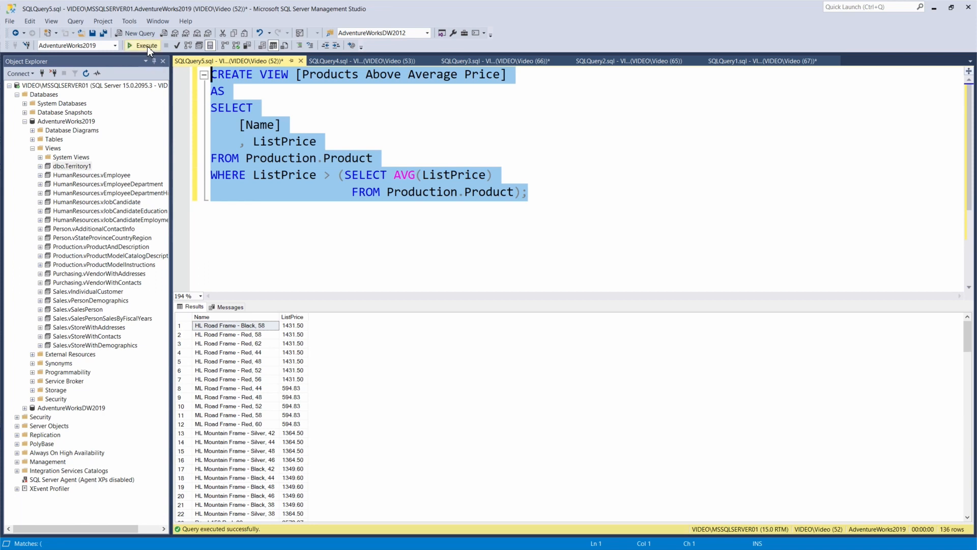
left_click(142, 45)
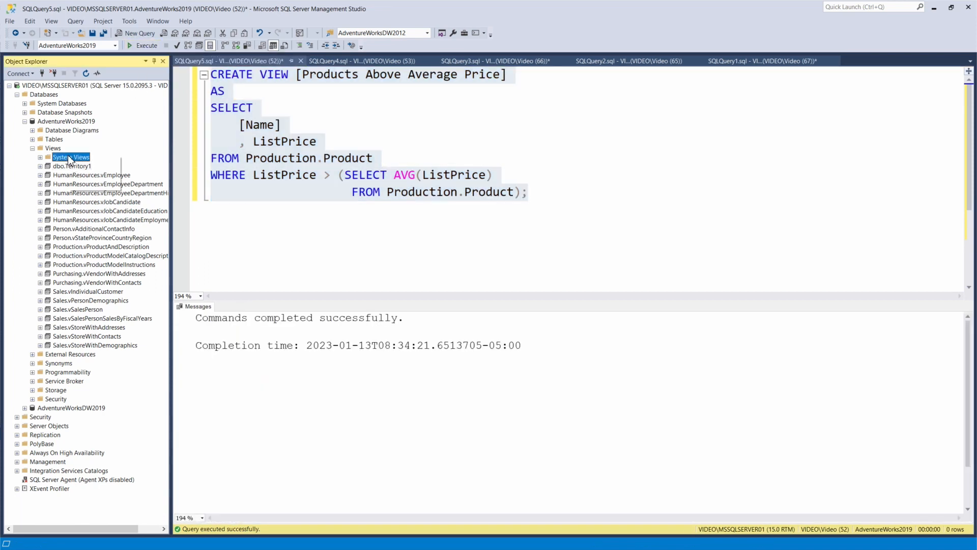
Refresh the views and query the top 1000 rows of dbo.Products Above Average Price, returning 136 rows
right_click(52, 147)
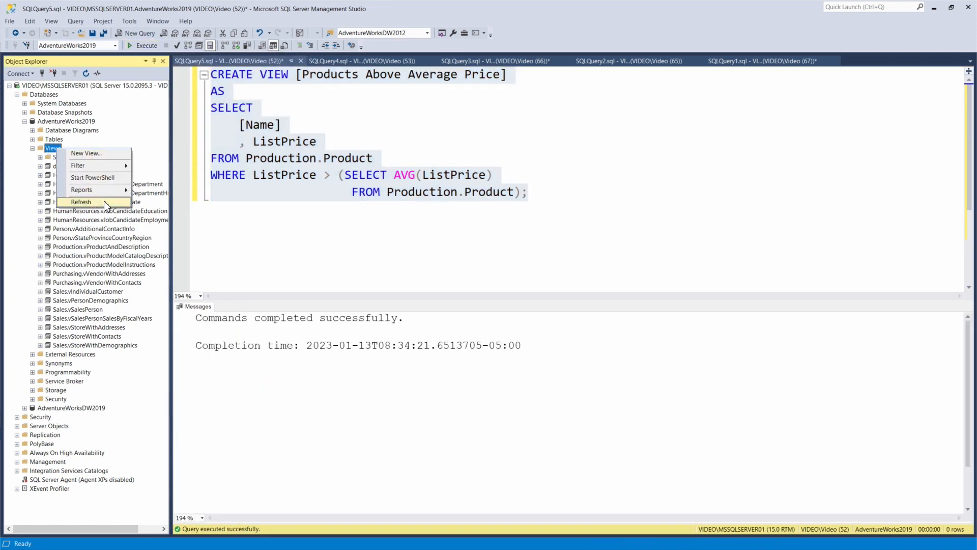
left_click(82, 201)
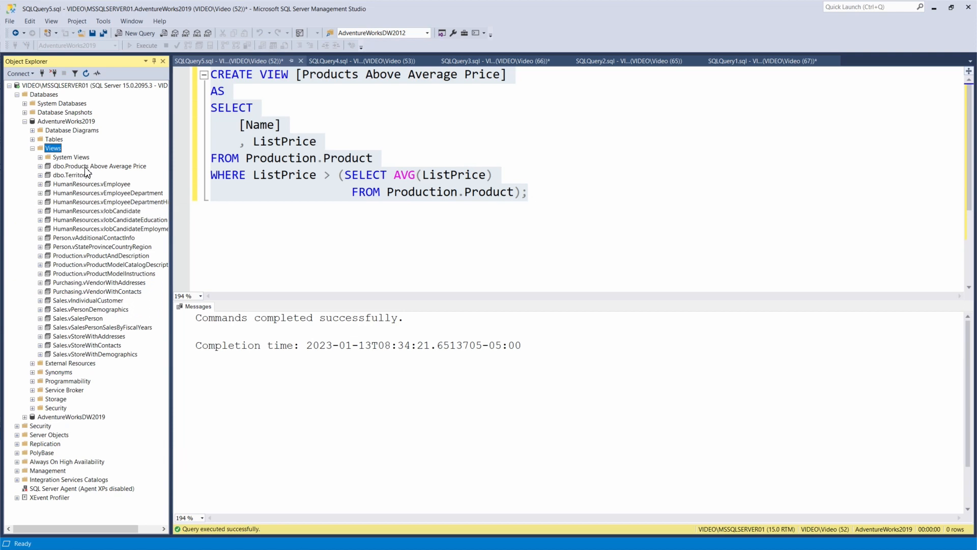
right_click(99, 166)
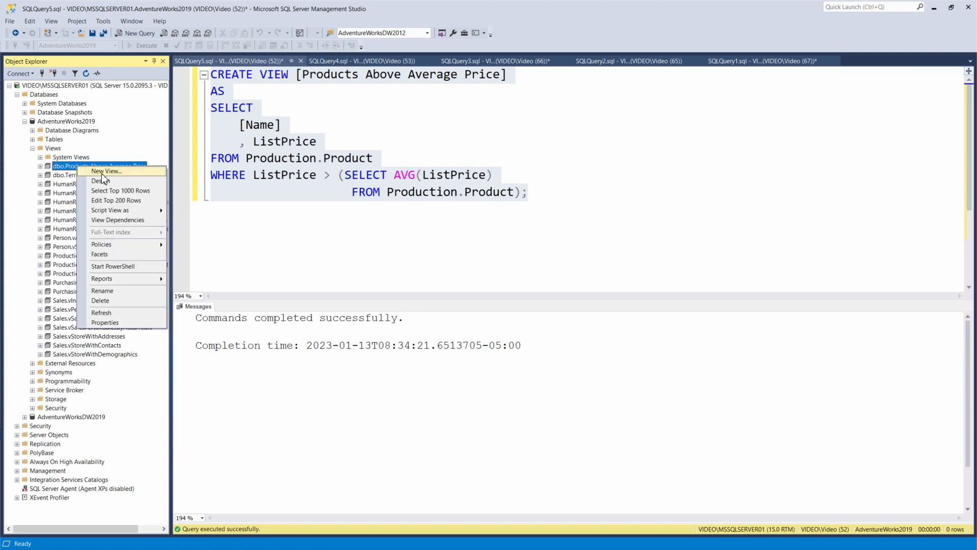
mouse_move(101, 181)
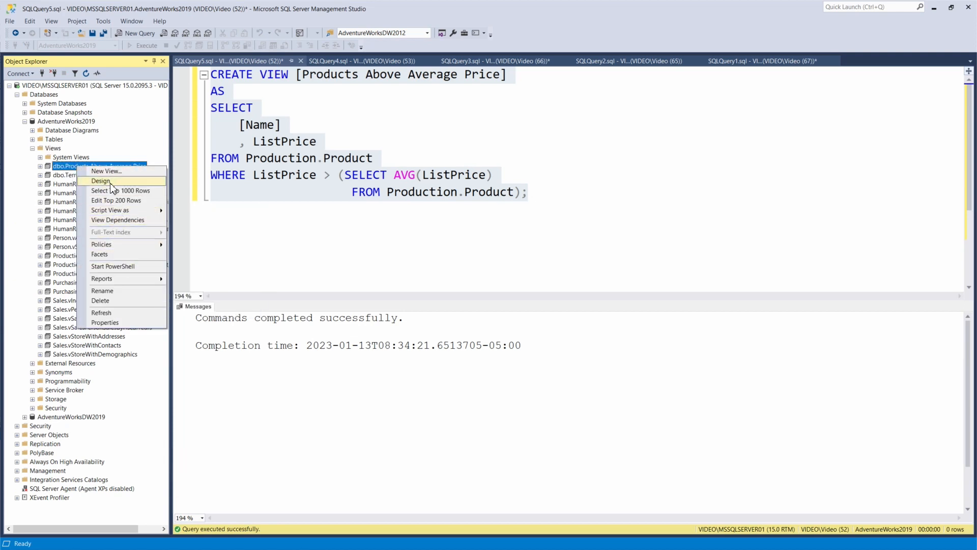
left_click(119, 191)
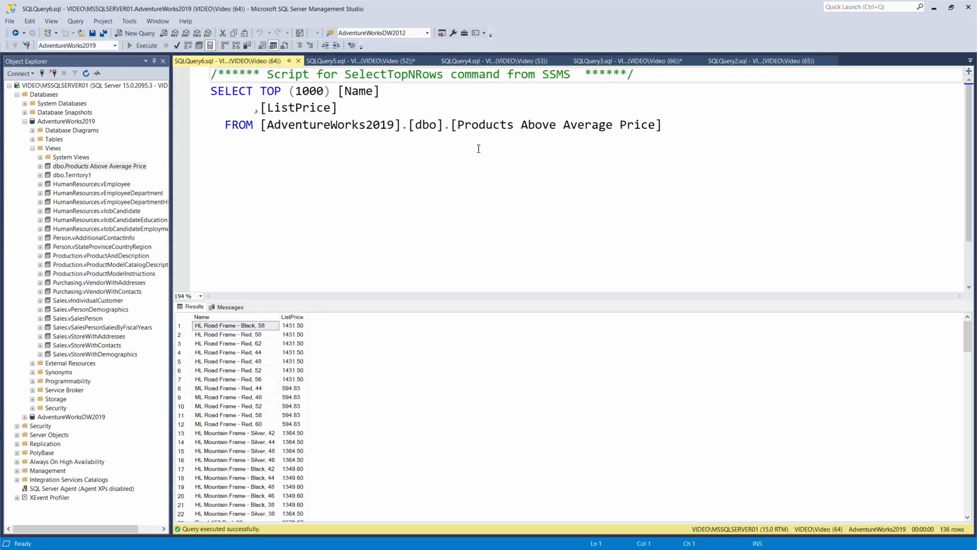